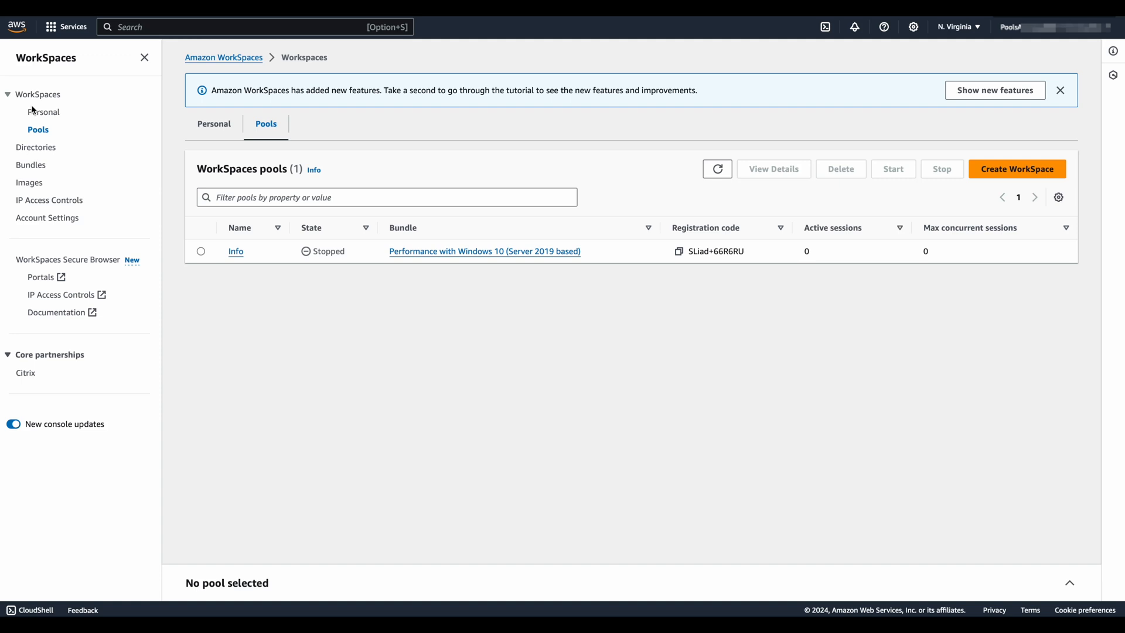
{"action": "mouse_move", "coordinate": [41, 122]}
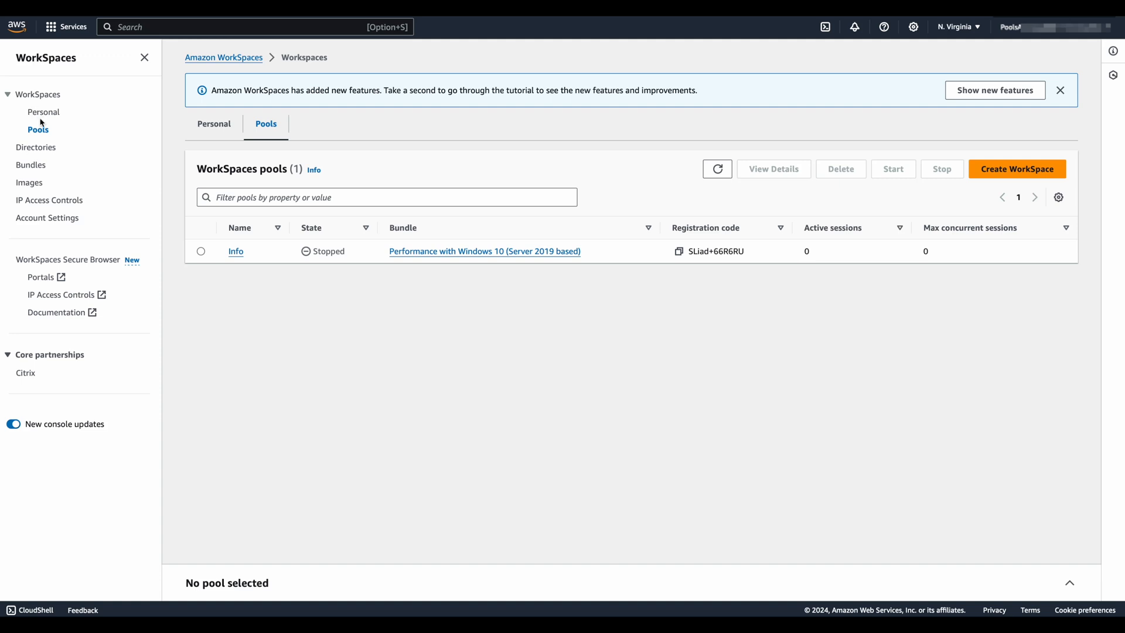
{"action": "mouse_move", "coordinate": [1004, 172]}
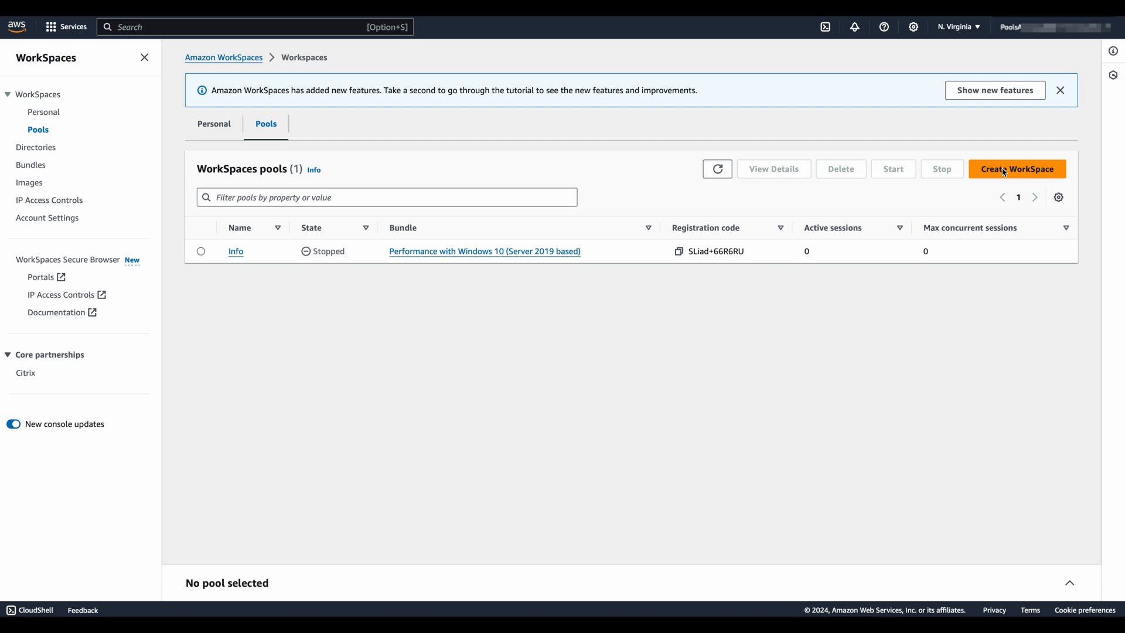
Start a new WorkSpace with non-persistent pools, General use cases, and Windows
{"action": "left_click", "coordinate": [1016, 168]}
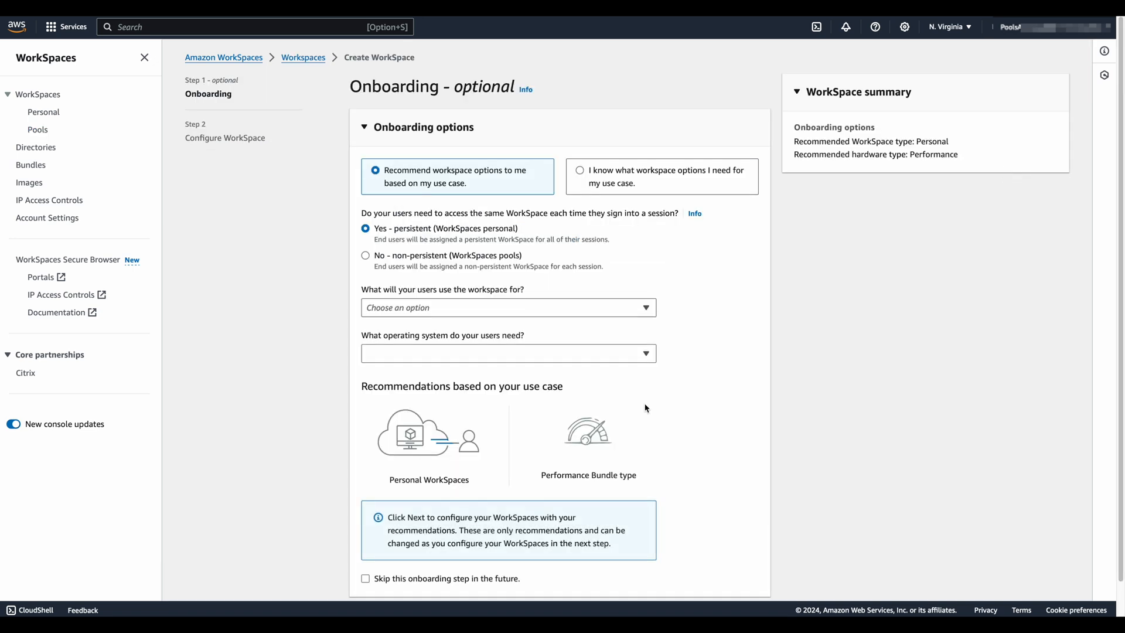
{"action": "mouse_move", "coordinate": [706, 403]}
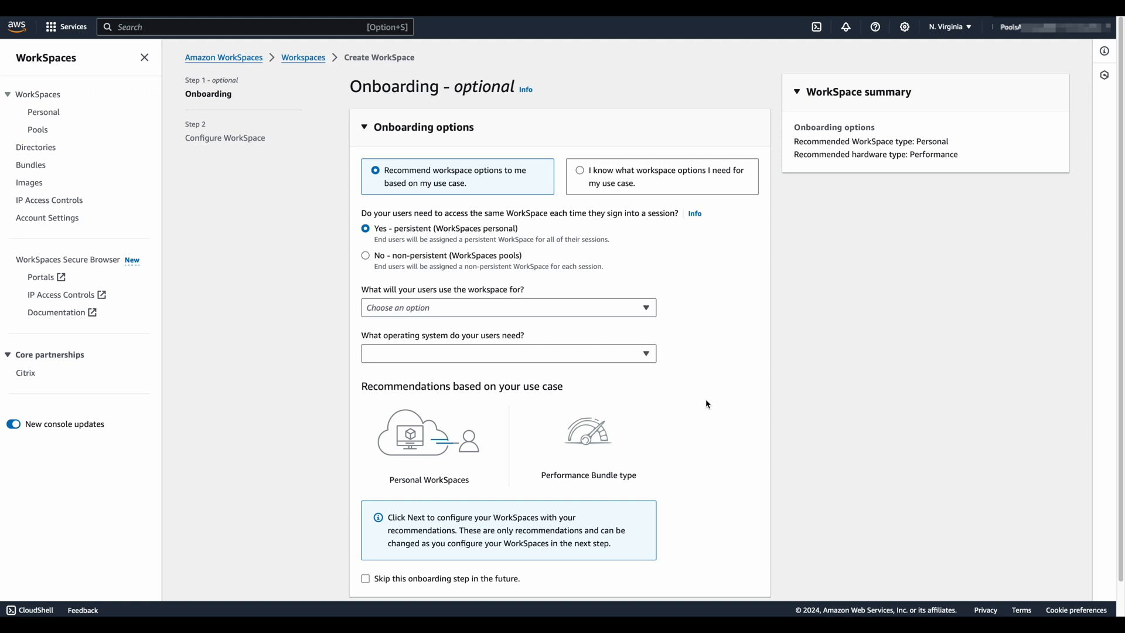
{"action": "mouse_move", "coordinate": [591, 352]}
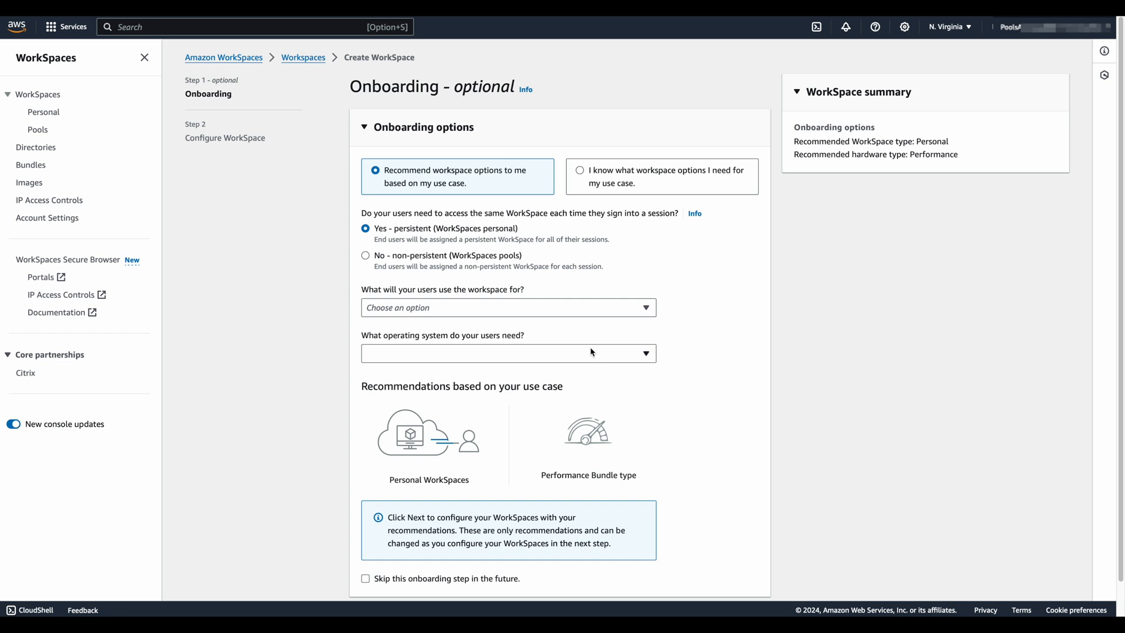
{"action": "mouse_move", "coordinate": [556, 315]}
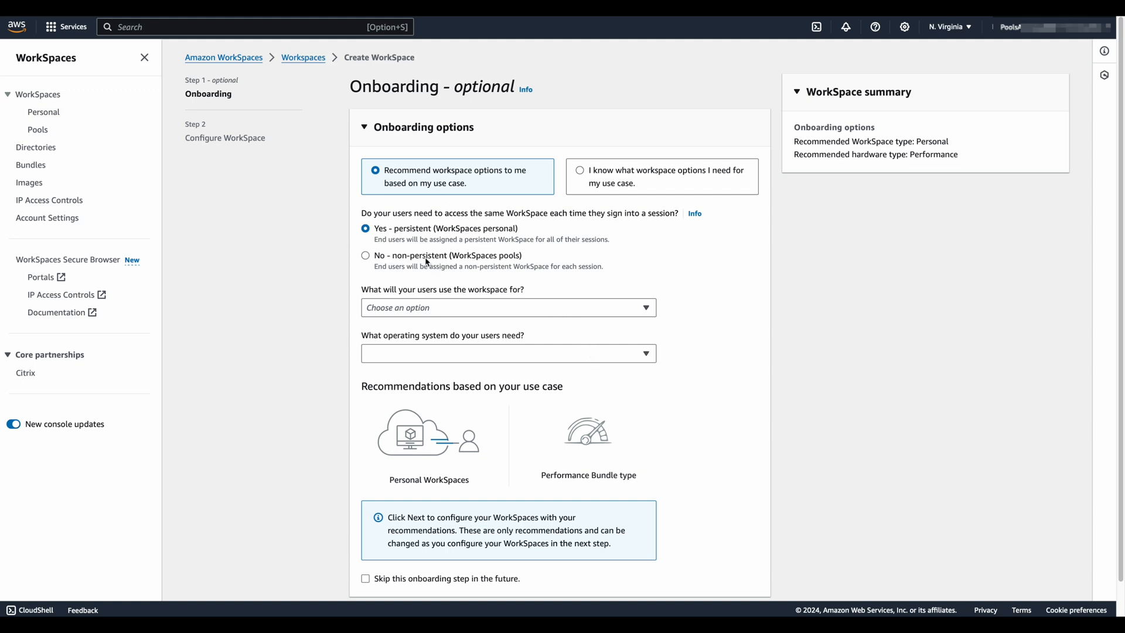
{"action": "left_click", "coordinate": [366, 256]}
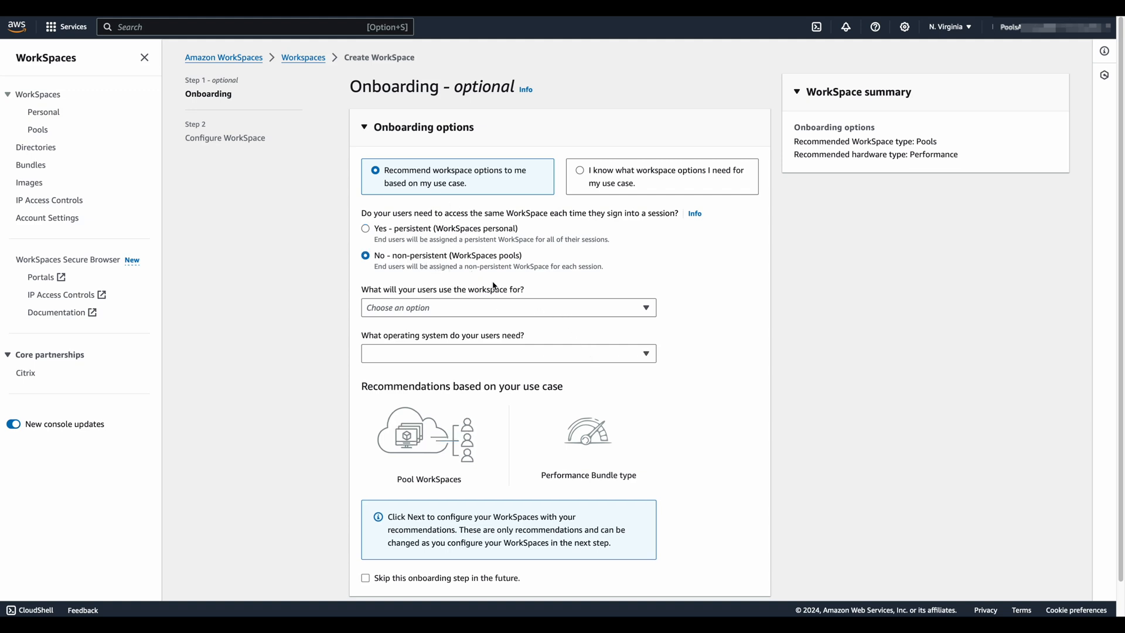
{"action": "left_click", "coordinate": [508, 307]}
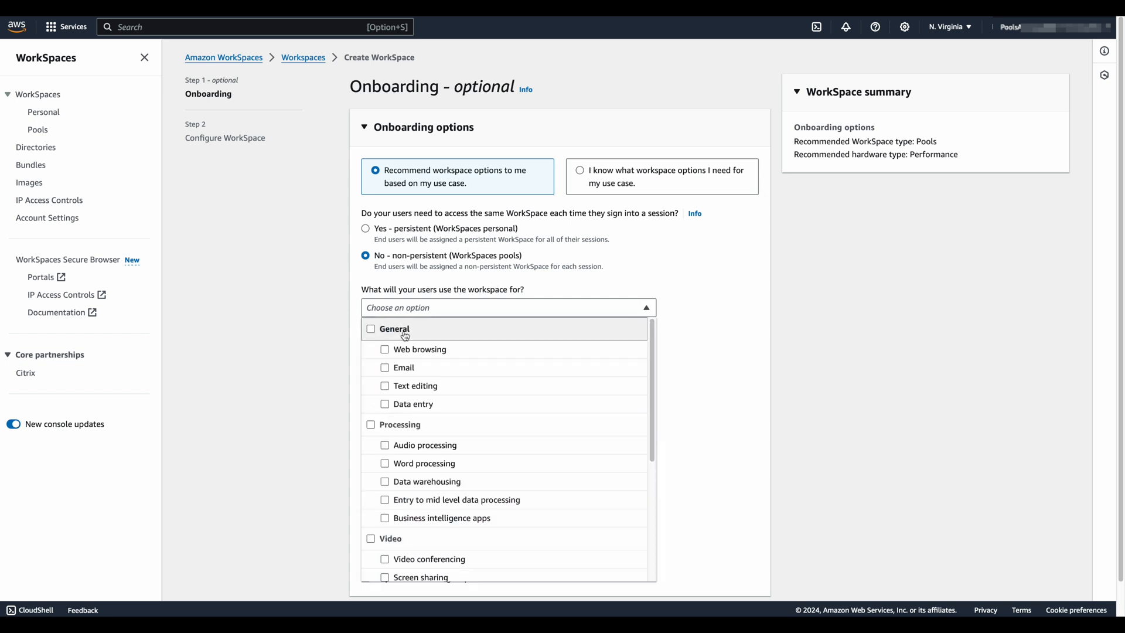
{"action": "left_click", "coordinate": [371, 328]}
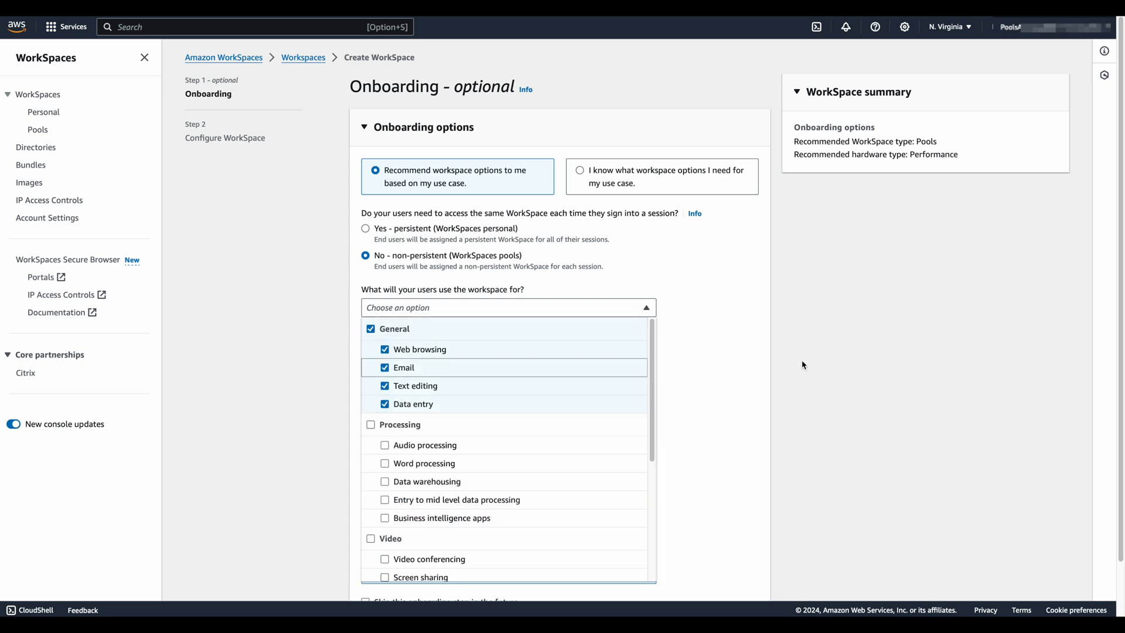
{"action": "left_click", "coordinate": [643, 307]}
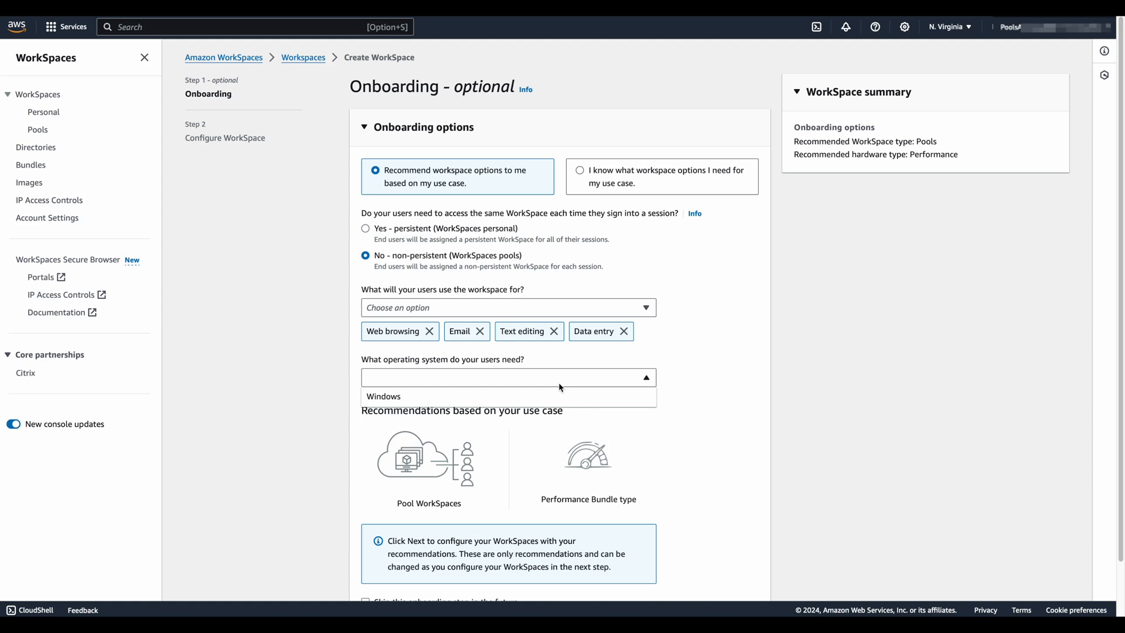
{"action": "left_click", "coordinate": [384, 396]}
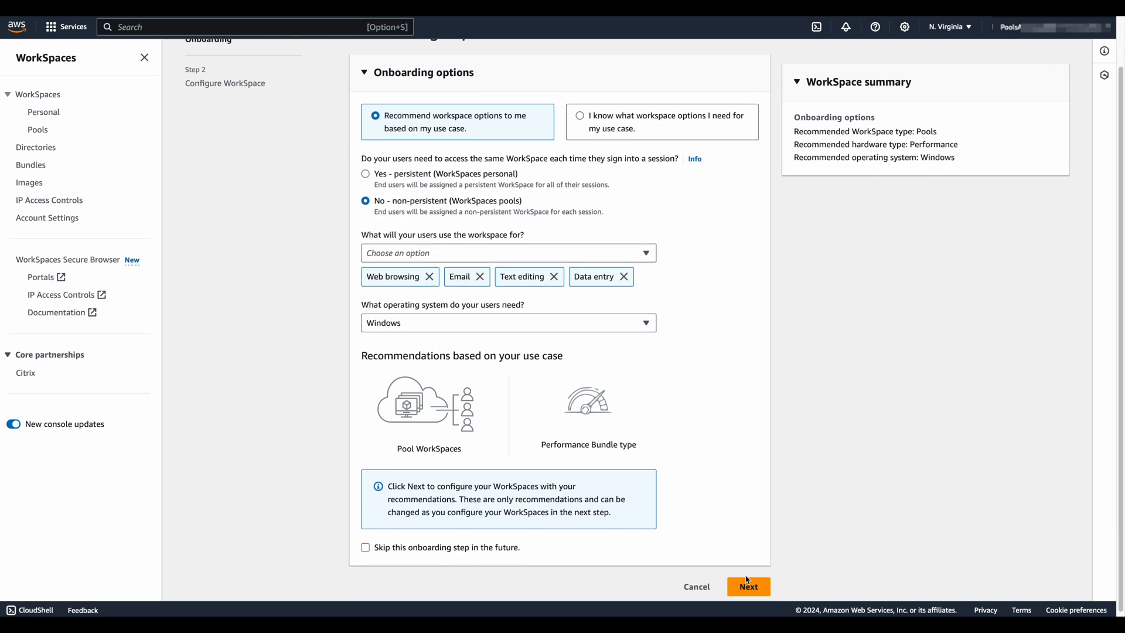
Advance to Configure WorkSpace; name the pool YouTube, described 'Demo for YouTube Users'
{"action": "left_click", "coordinate": [748, 586]}
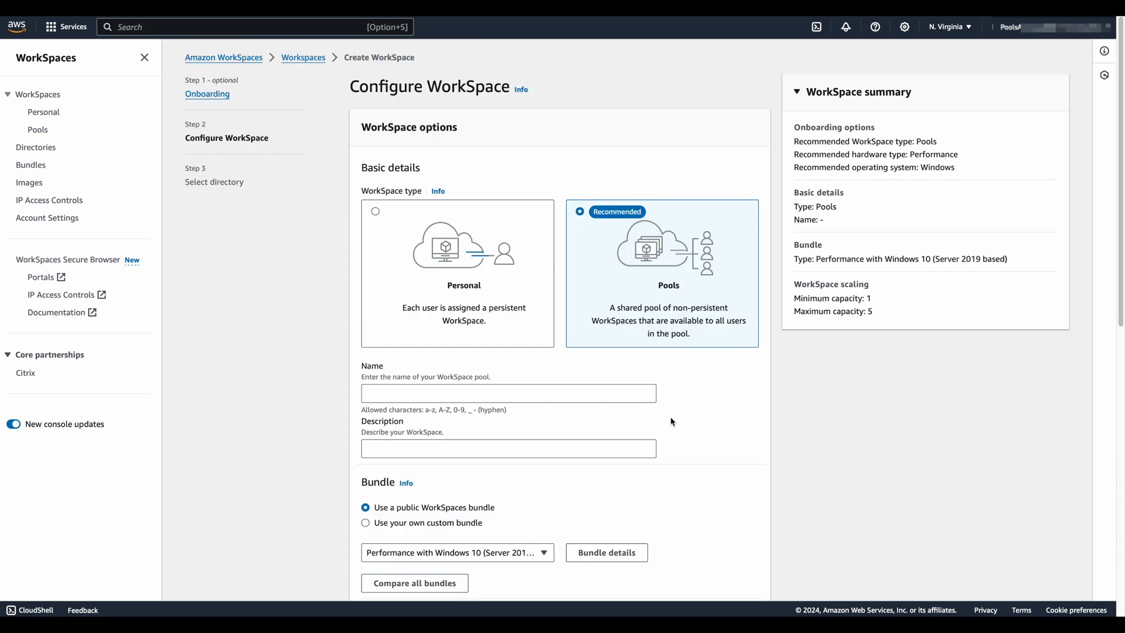
{"action": "scroll", "scroll_direction": "down", "scroll_amount": 3}
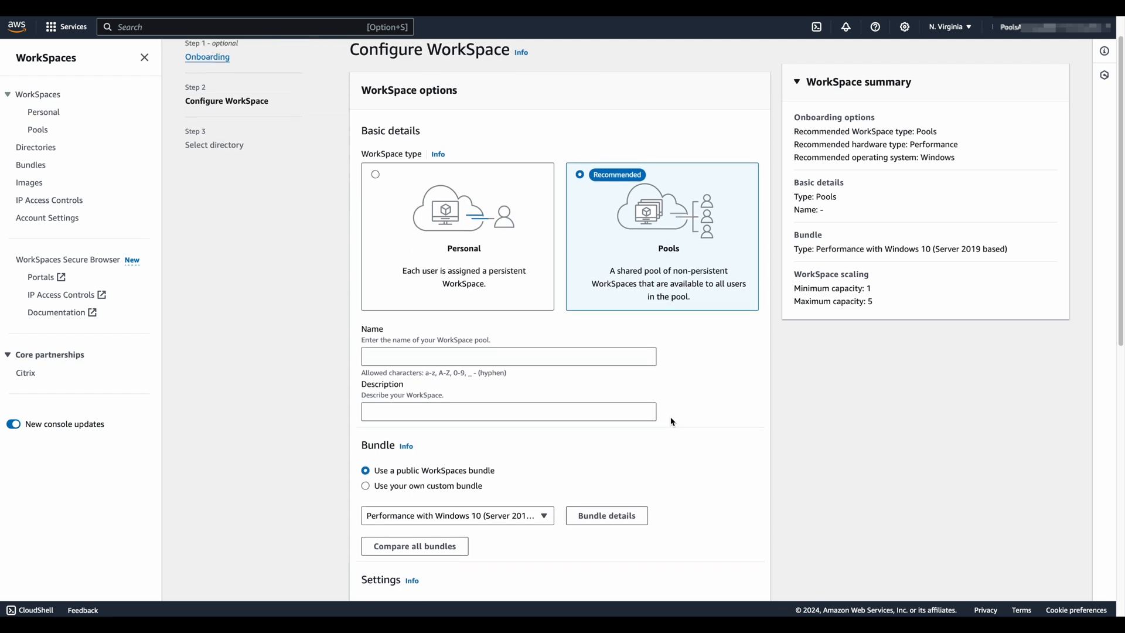
{"action": "scroll", "scroll_direction": "down", "scroll_amount": 3}
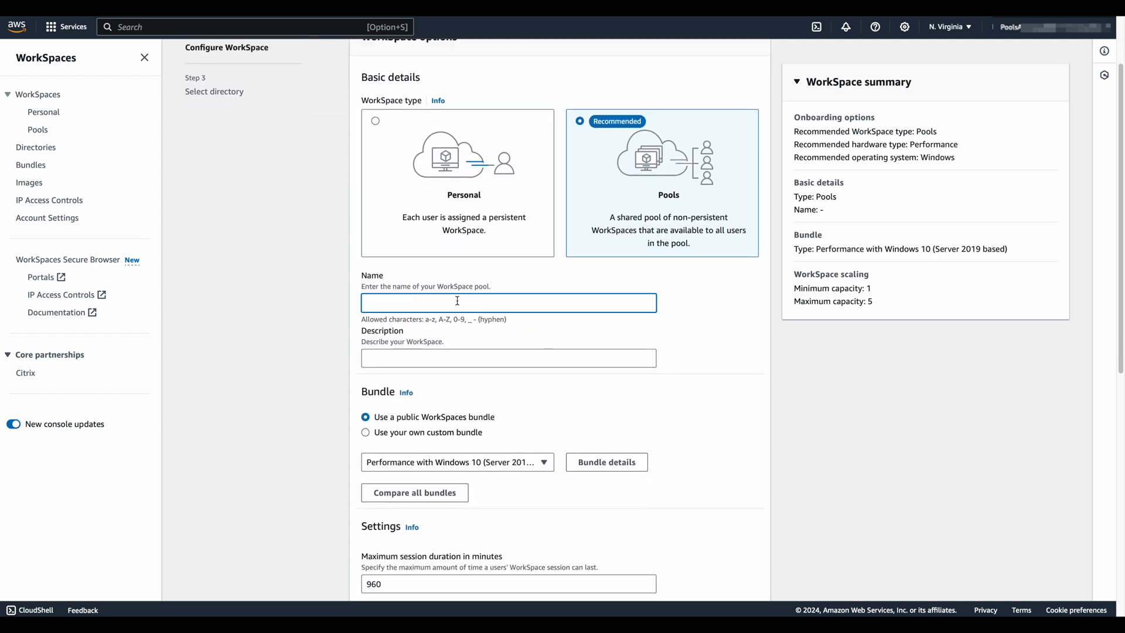
{"action": "type", "text": "YouTu"}
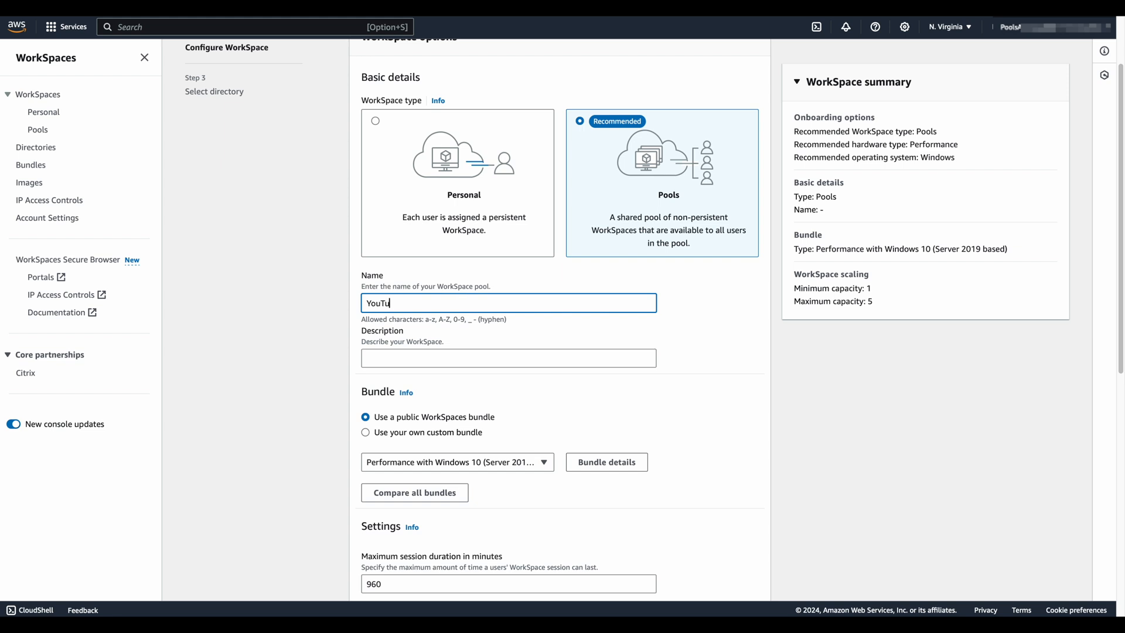
{"action": "left_click", "coordinate": [508, 358]}
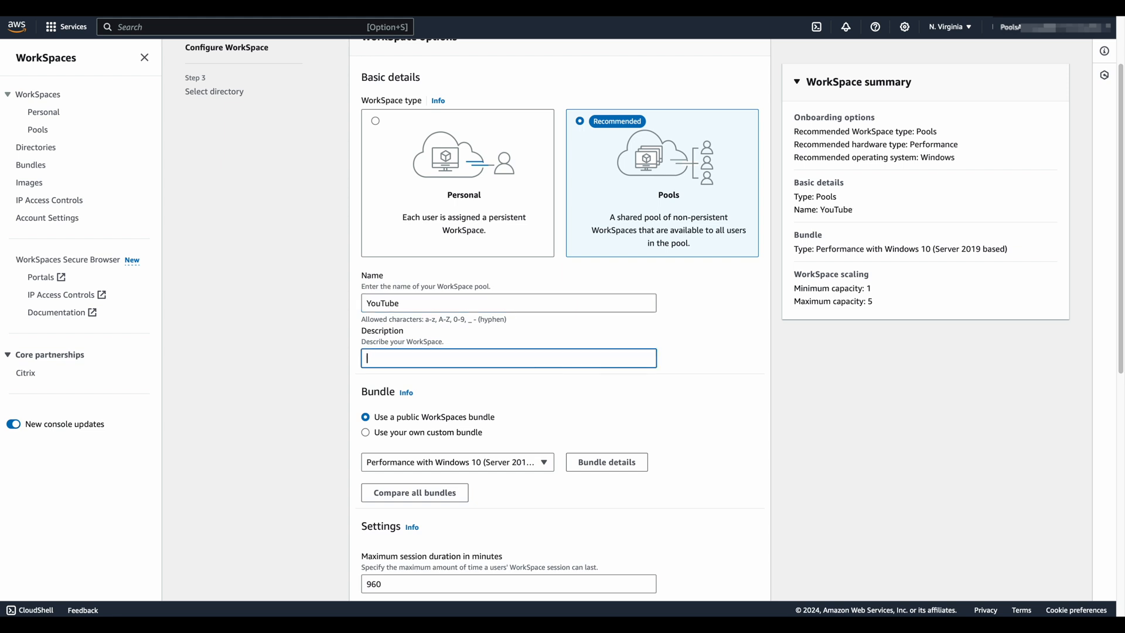
{"action": "type", "text": "Demo for You"}
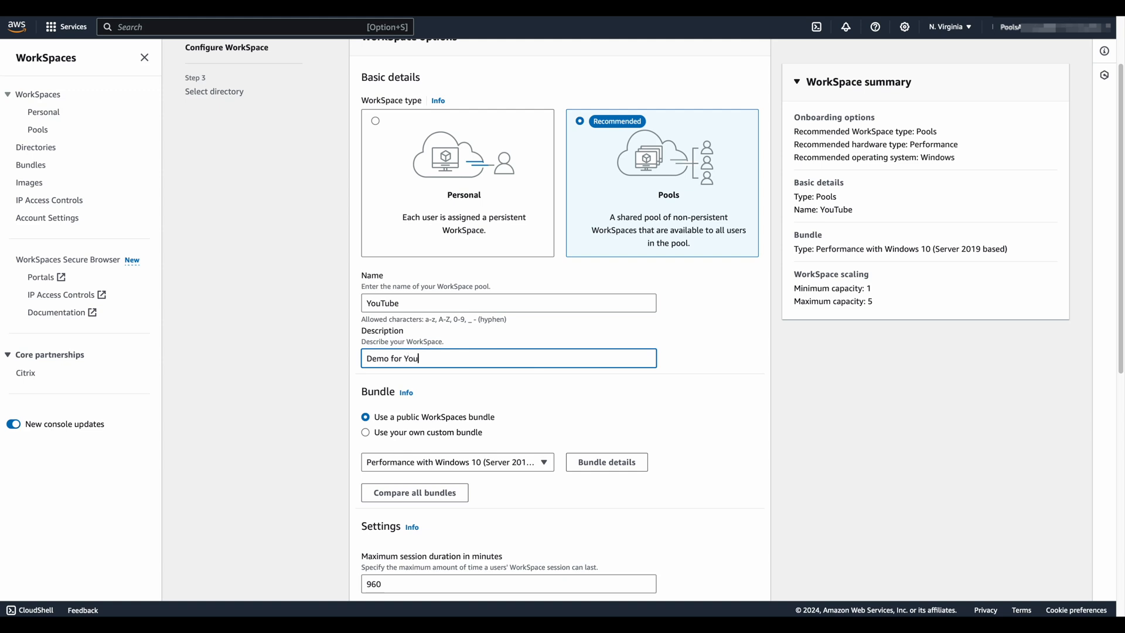
{"action": "type", "text": "Tube Users"}
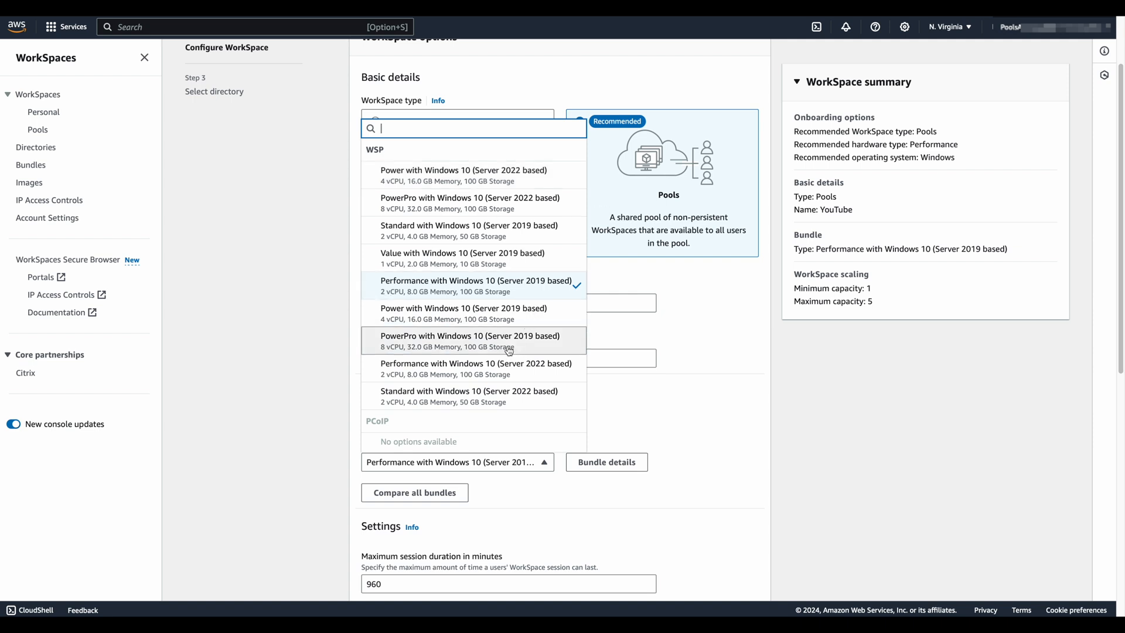
{"action": "mouse_move", "coordinate": [475, 368]}
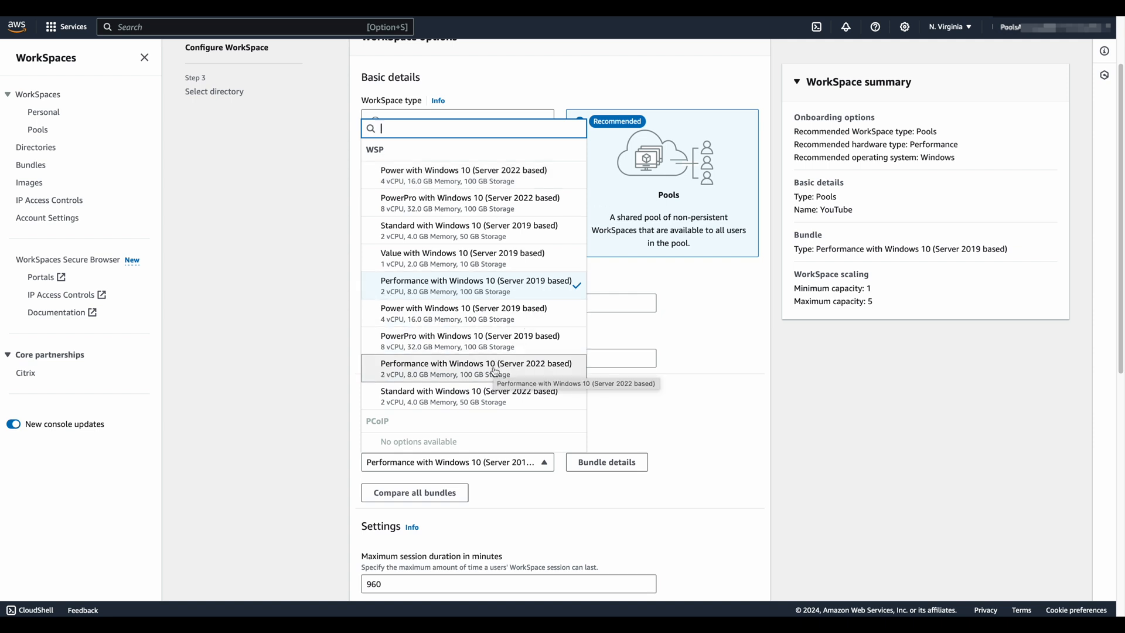
{"action": "mouse_move", "coordinate": [503, 441]}
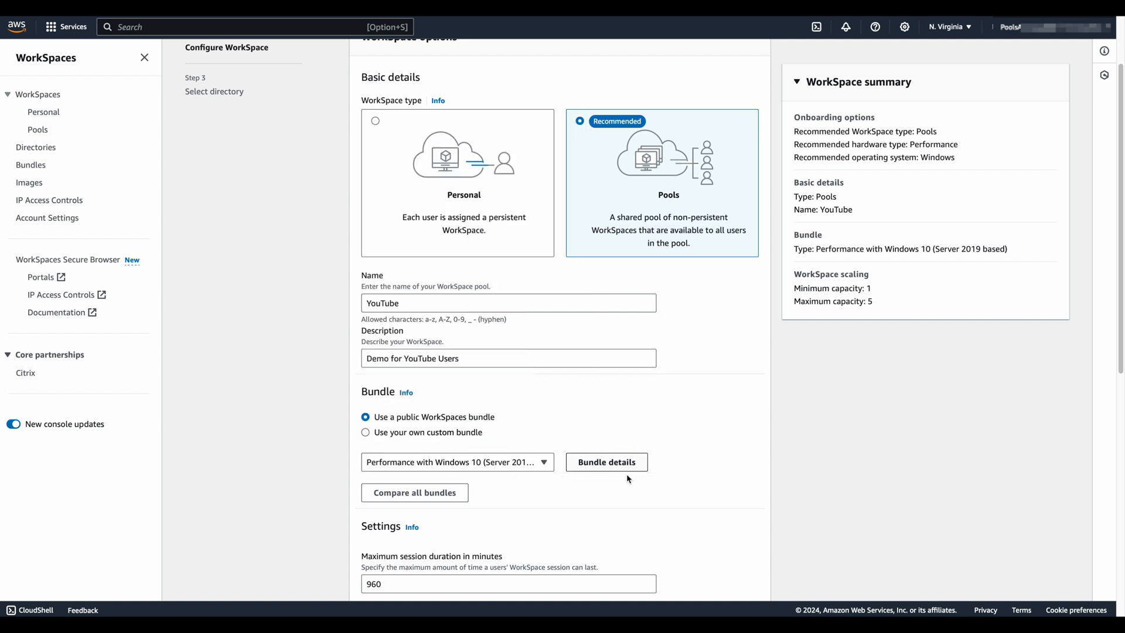
Uncheck Enable Application settings persistence under the pool's Settings section
{"action": "scroll", "scroll_direction": "down", "scroll_amount": 3}
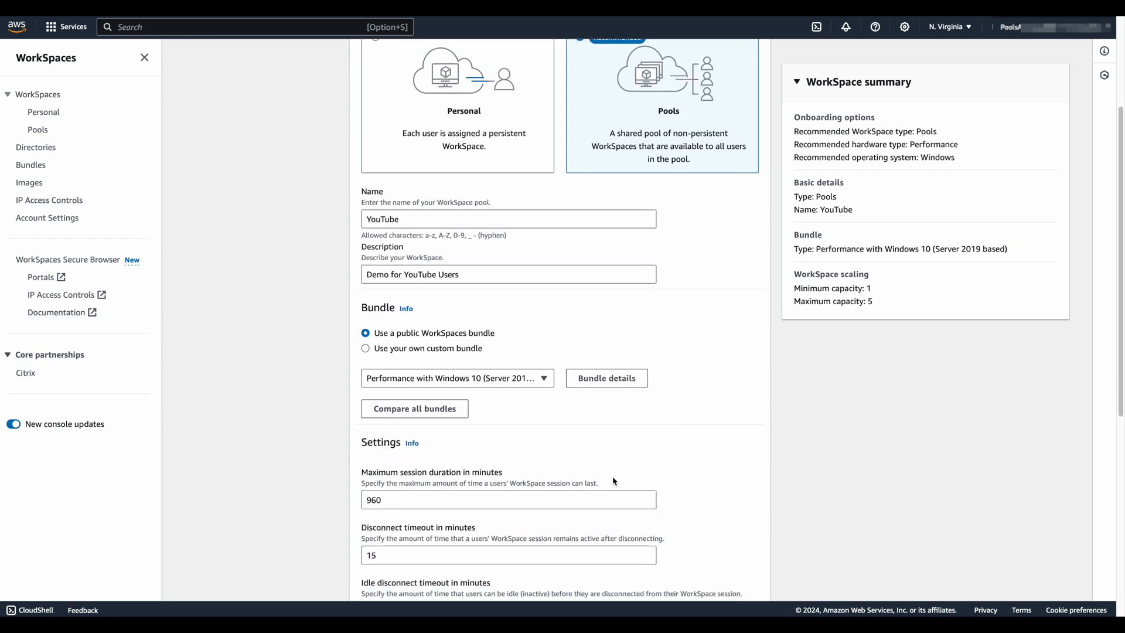
{"action": "scroll", "scroll_direction": "down", "scroll_amount": 3}
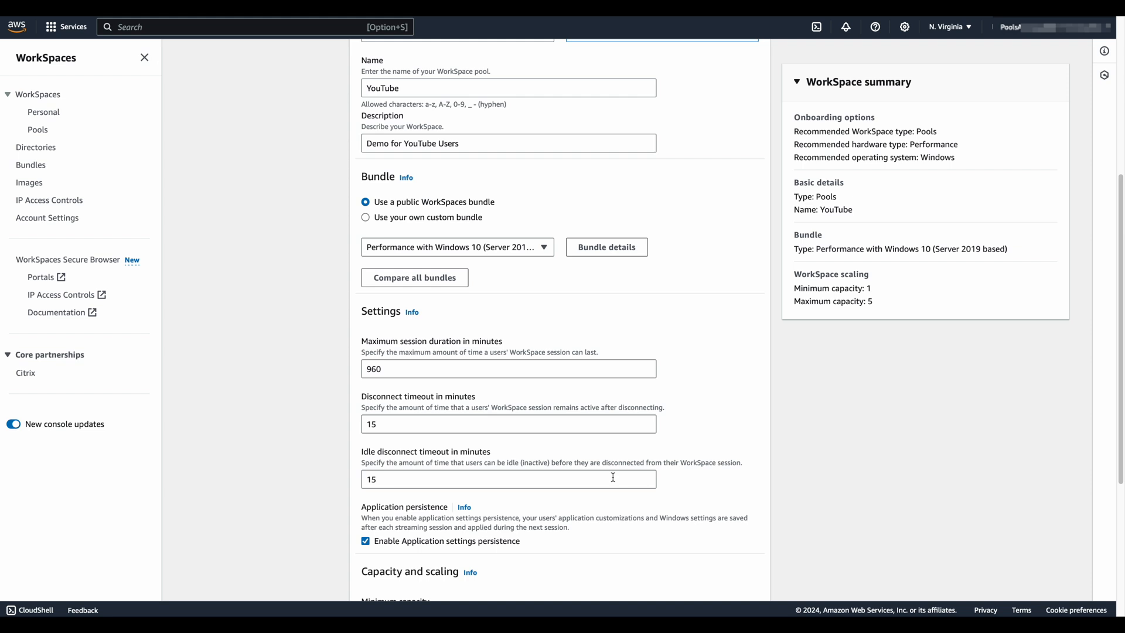
{"action": "scroll", "scroll_direction": "down", "scroll_amount": 3}
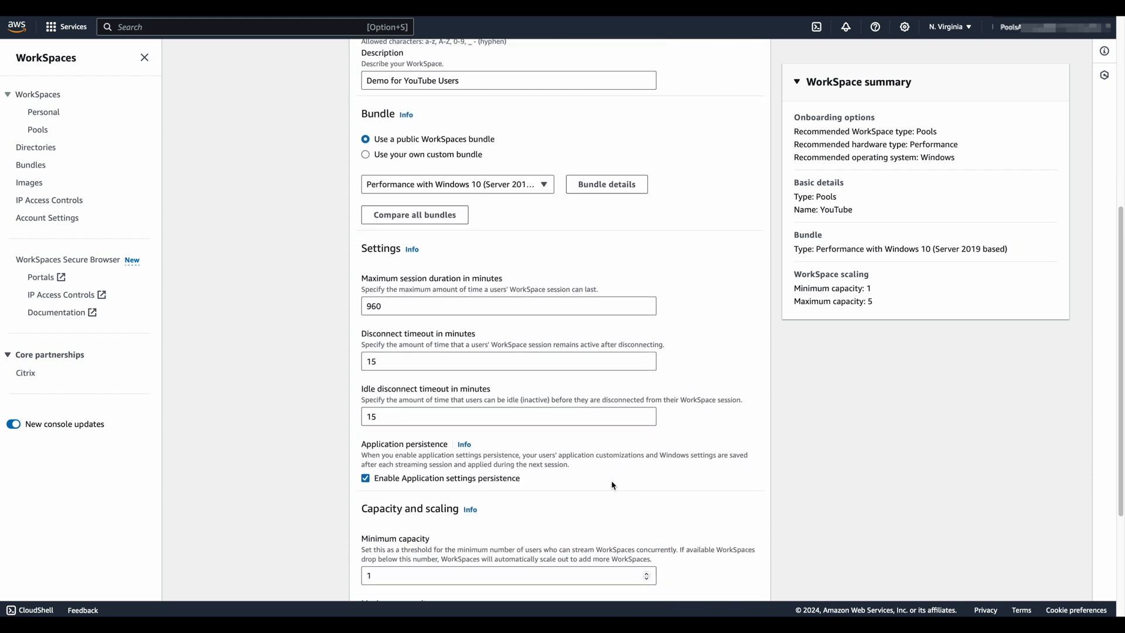
{"action": "mouse_move", "coordinate": [504, 497]}
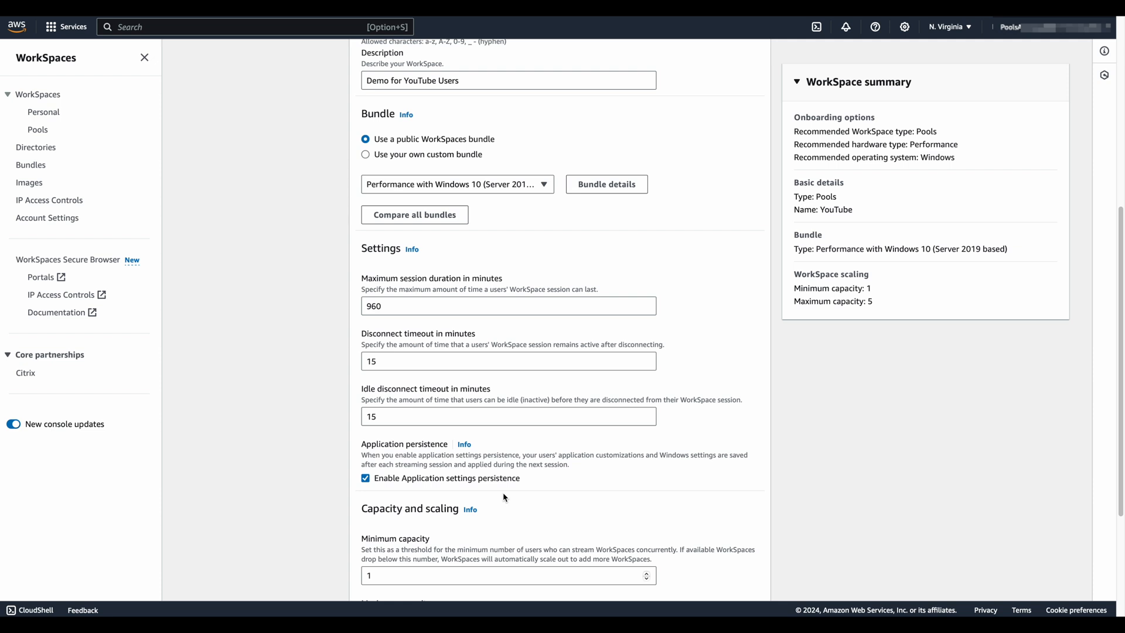
{"action": "mouse_move", "coordinate": [438, 478]}
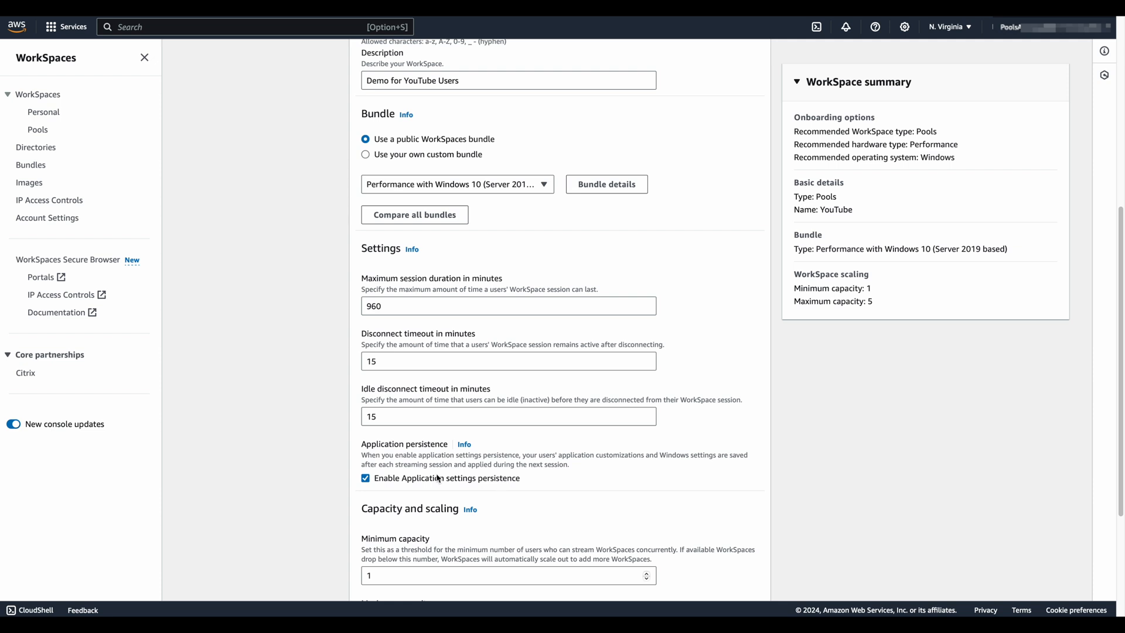
{"action": "left_click", "coordinate": [364, 478]}
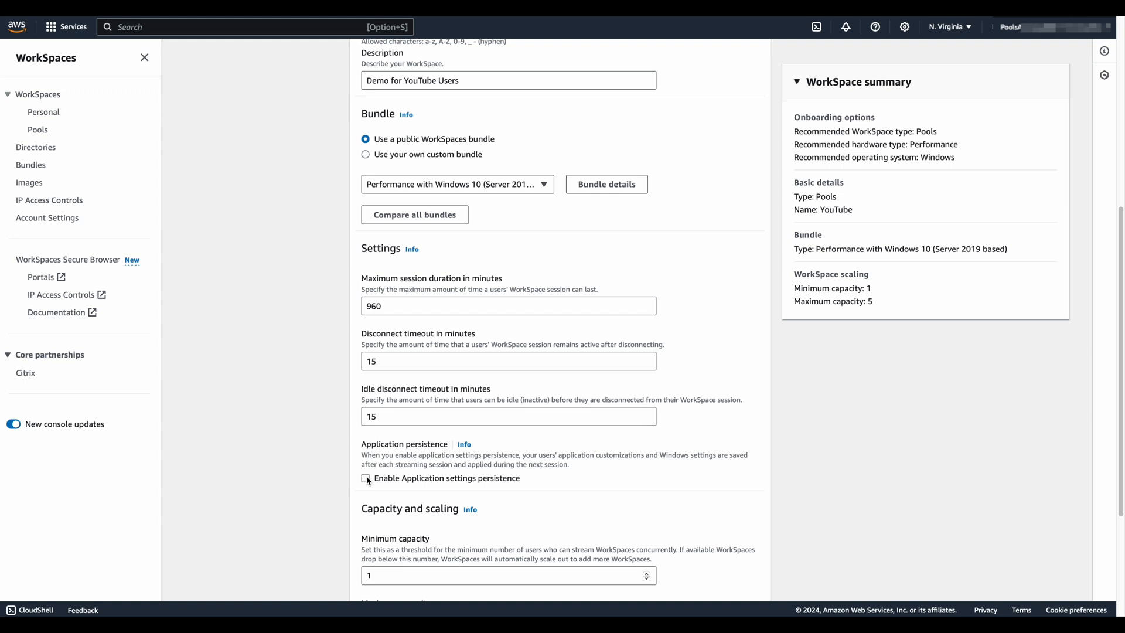
{"action": "scroll", "scroll_direction": "down", "scroll_amount": 3}
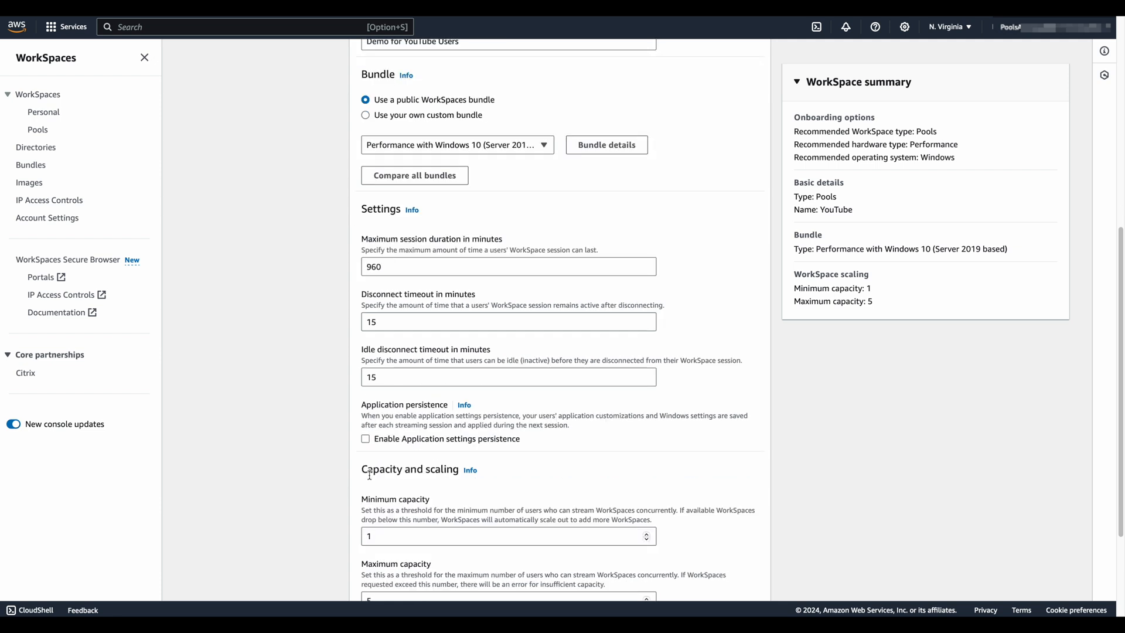
{"action": "scroll", "scroll_direction": "down", "scroll_amount": 3}
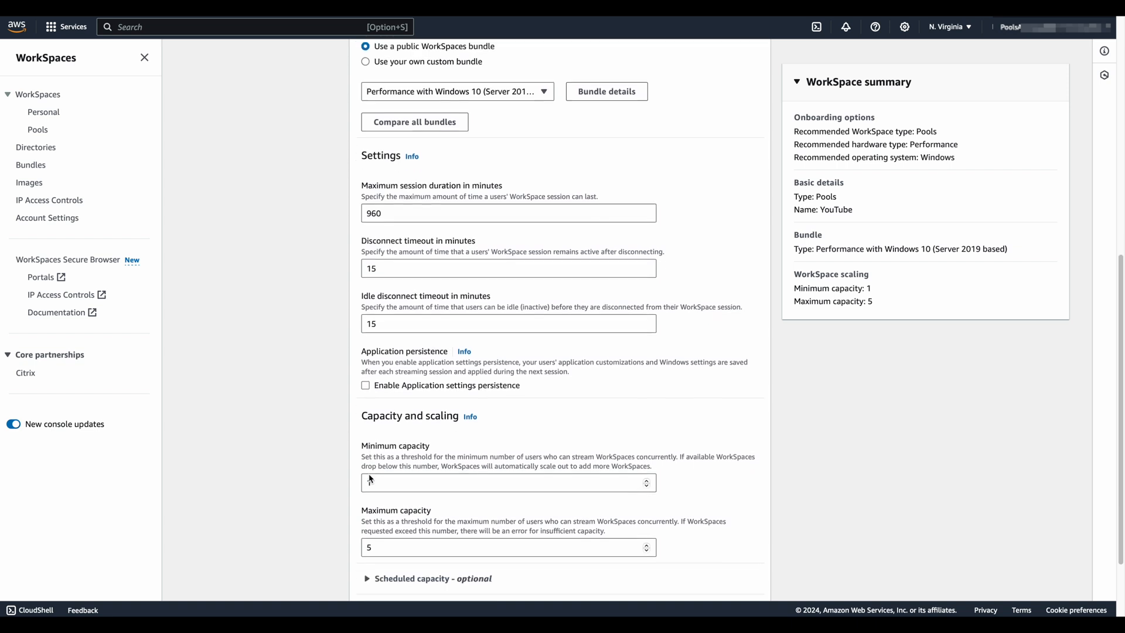
{"action": "scroll", "scroll_direction": "down", "scroll_amount": 3}
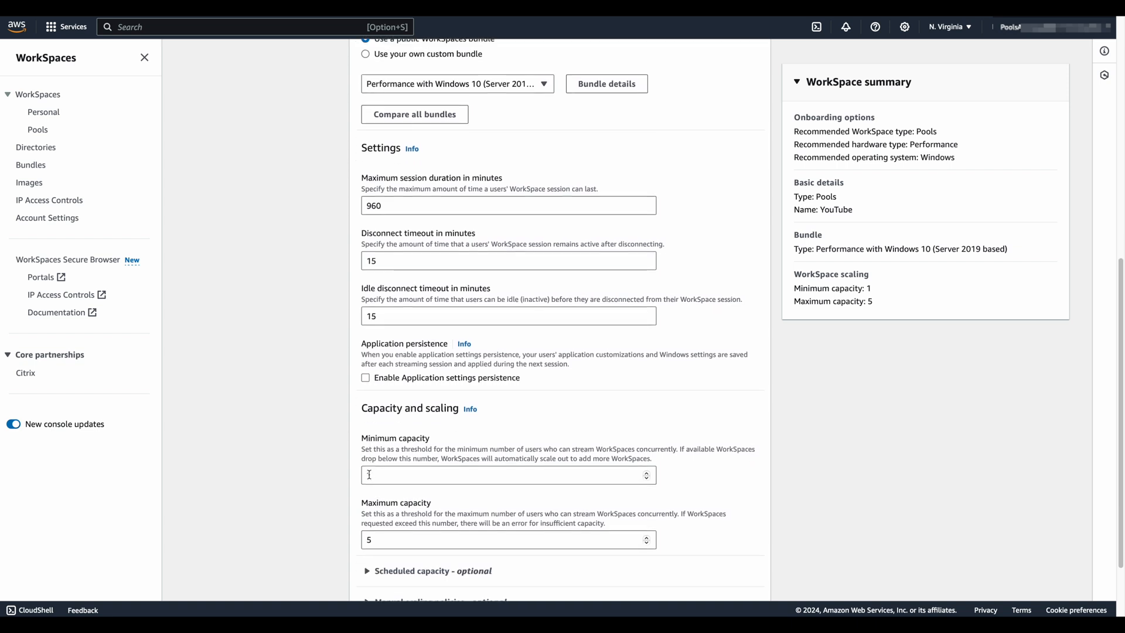
{"action": "scroll", "scroll_direction": "down", "scroll_amount": 3}
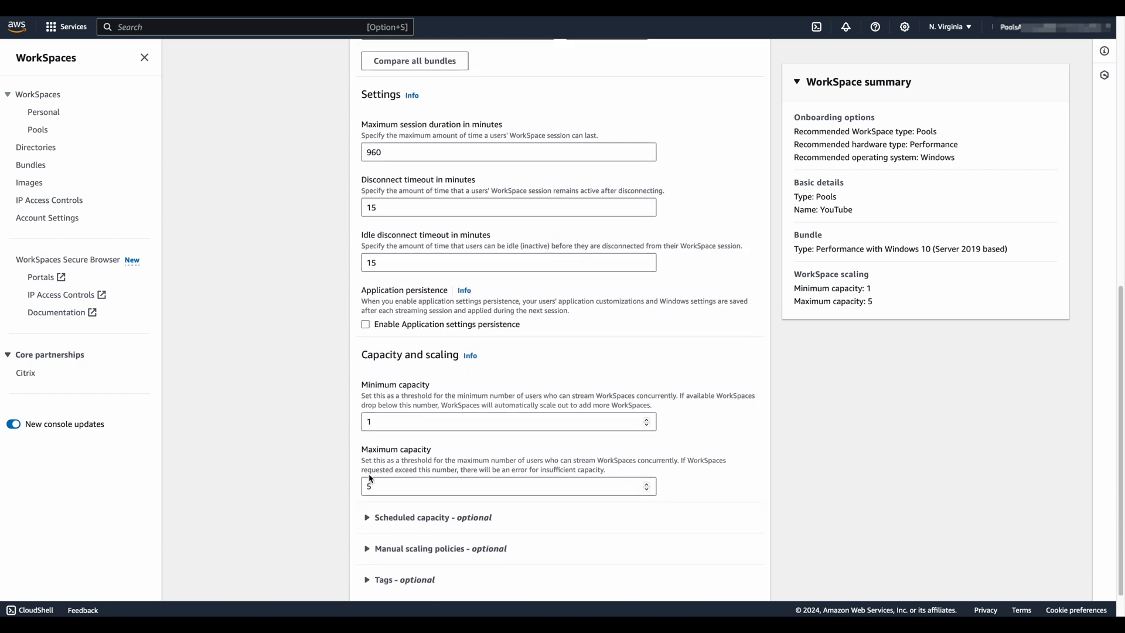
{"action": "scroll", "scroll_direction": "down", "scroll_amount": 3}
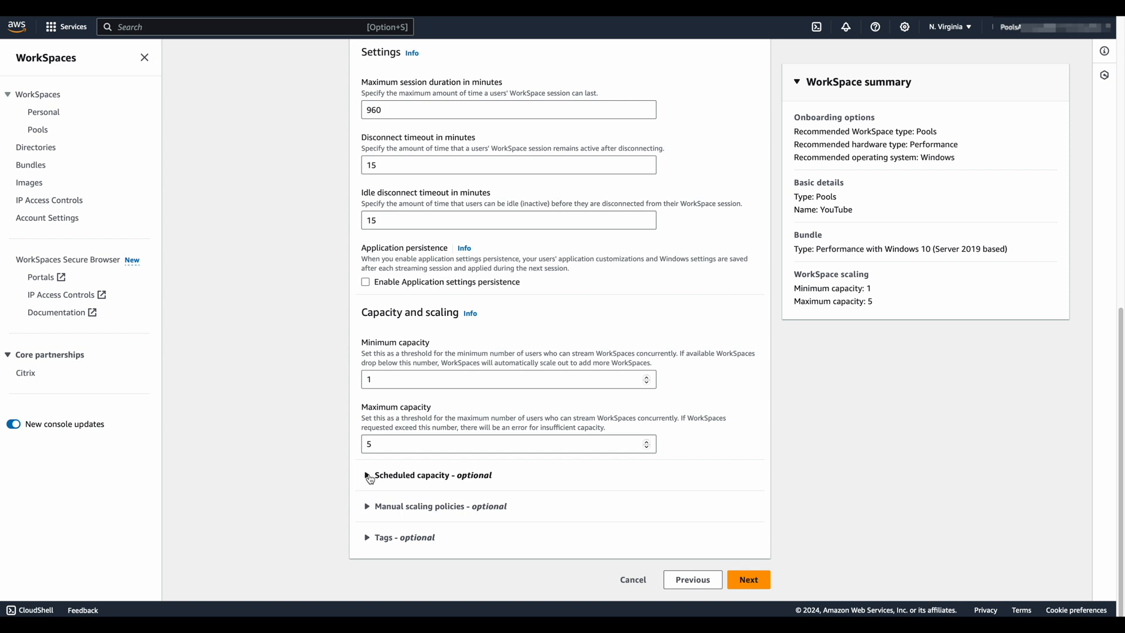
{"action": "mouse_move", "coordinate": [706, 496]}
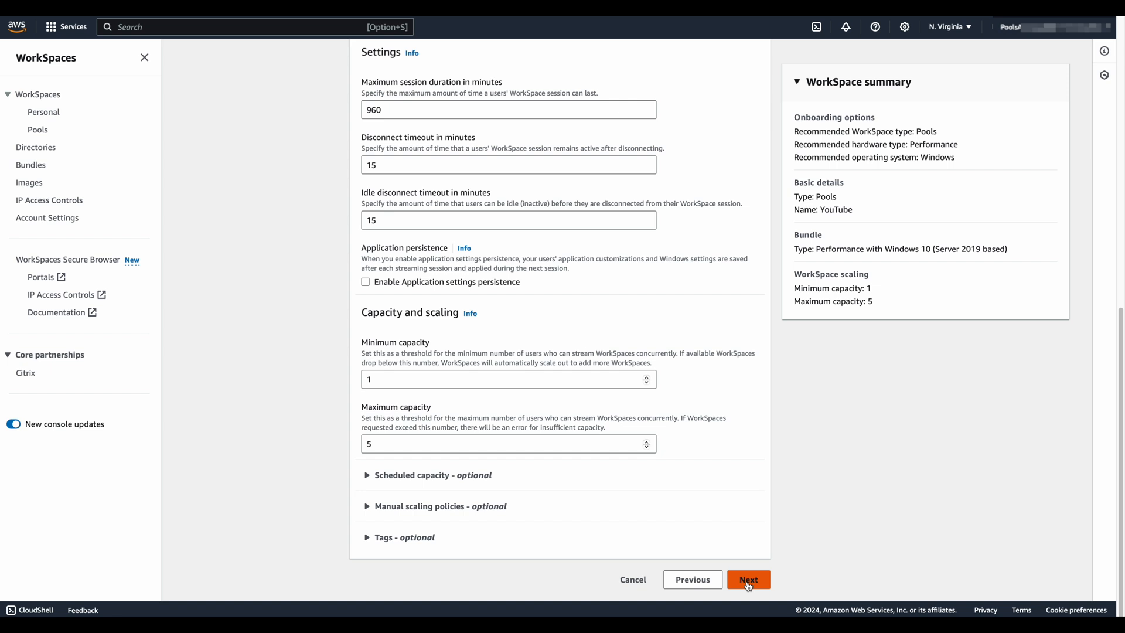
Advance the pool wizard to Step 3, Select directory
{"action": "left_click", "coordinate": [747, 578]}
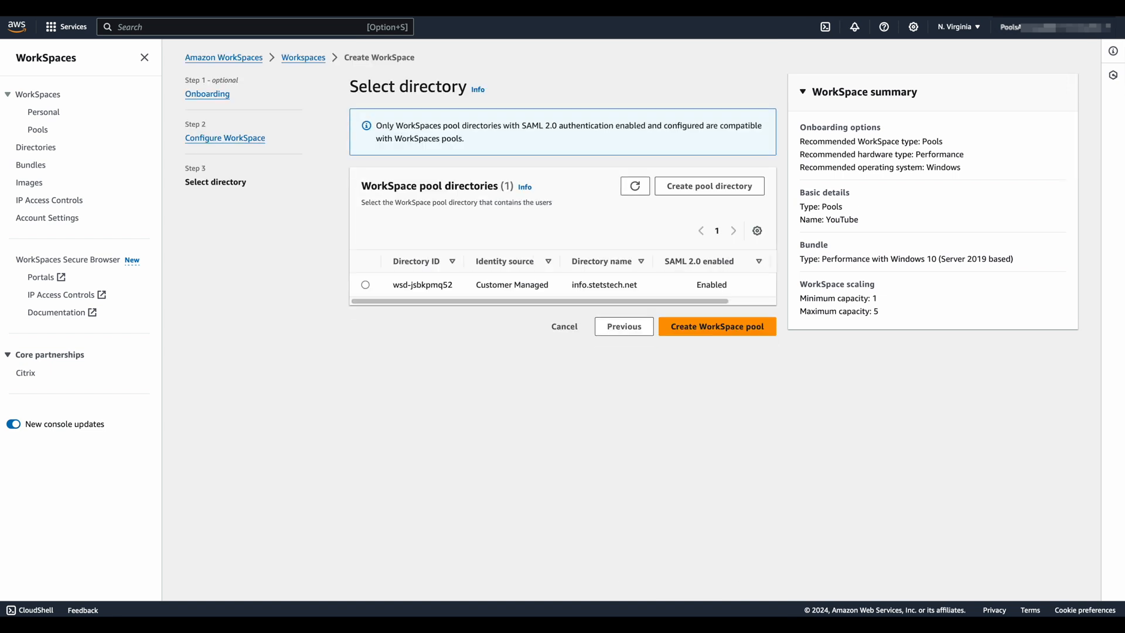
{"action": "mouse_move", "coordinate": [692, 165]}
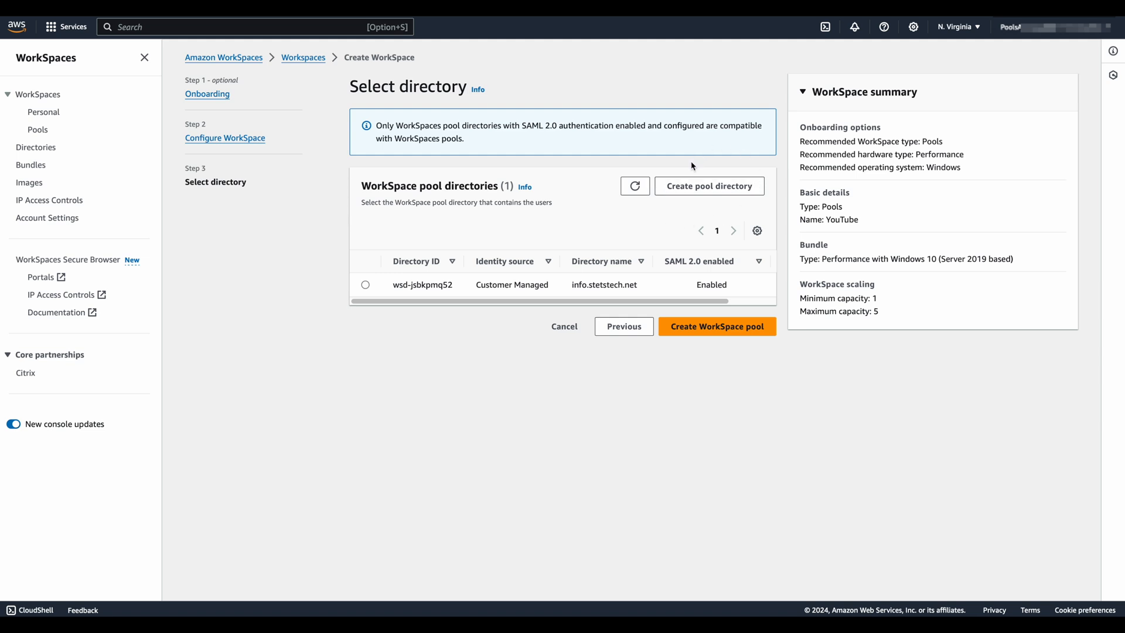
{"action": "mouse_move", "coordinate": [709, 186]}
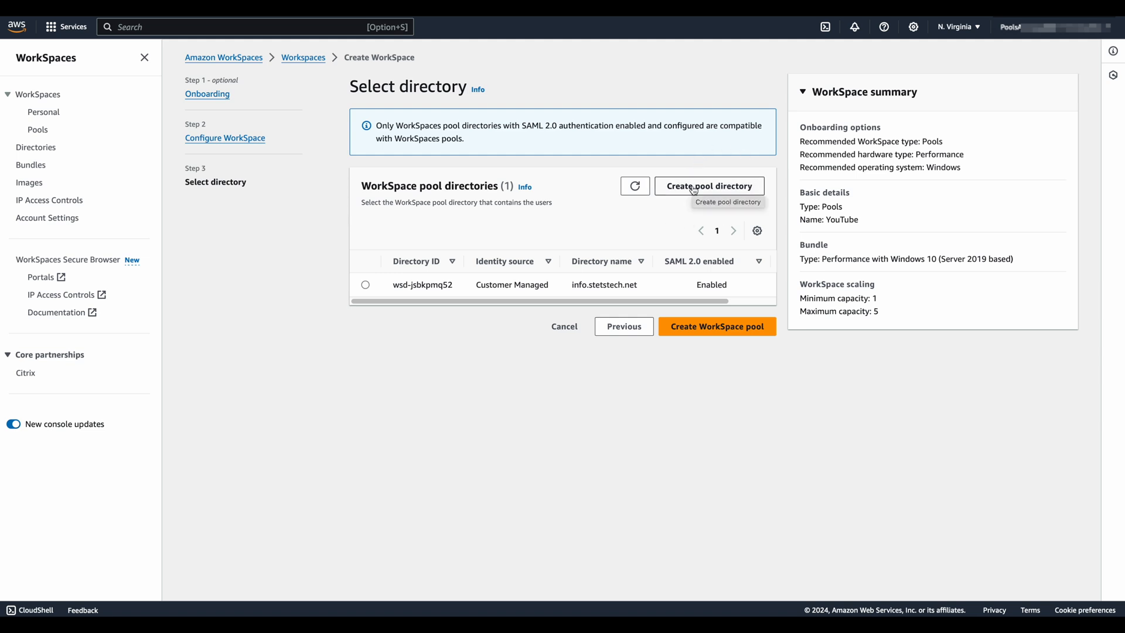
{"action": "left_click", "coordinate": [708, 185]}
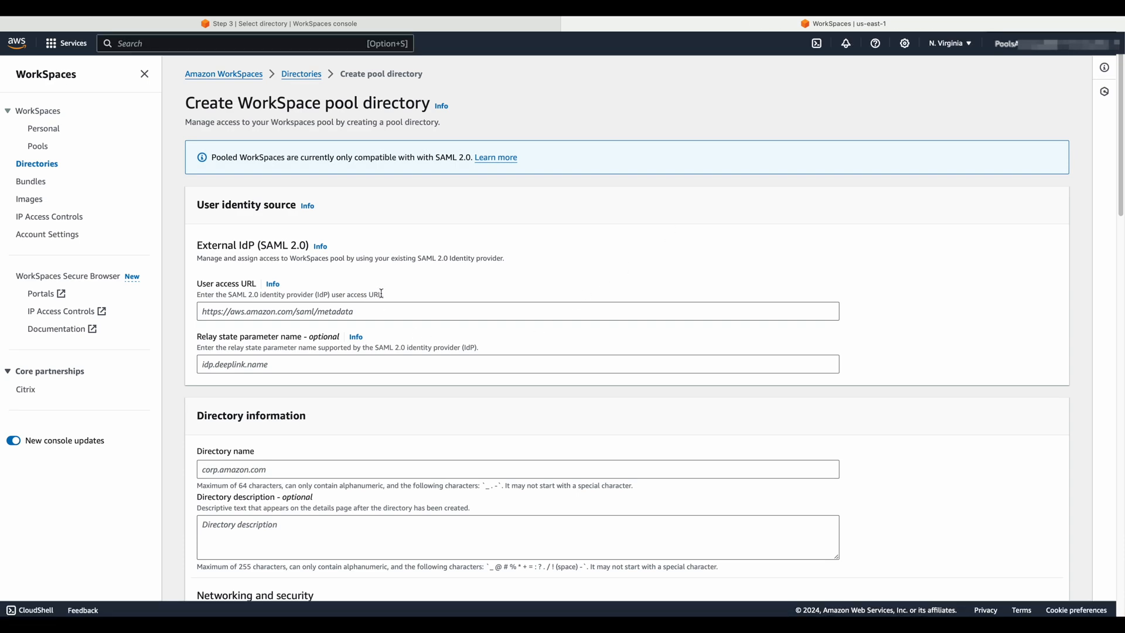
{"action": "mouse_move", "coordinate": [350, 310]}
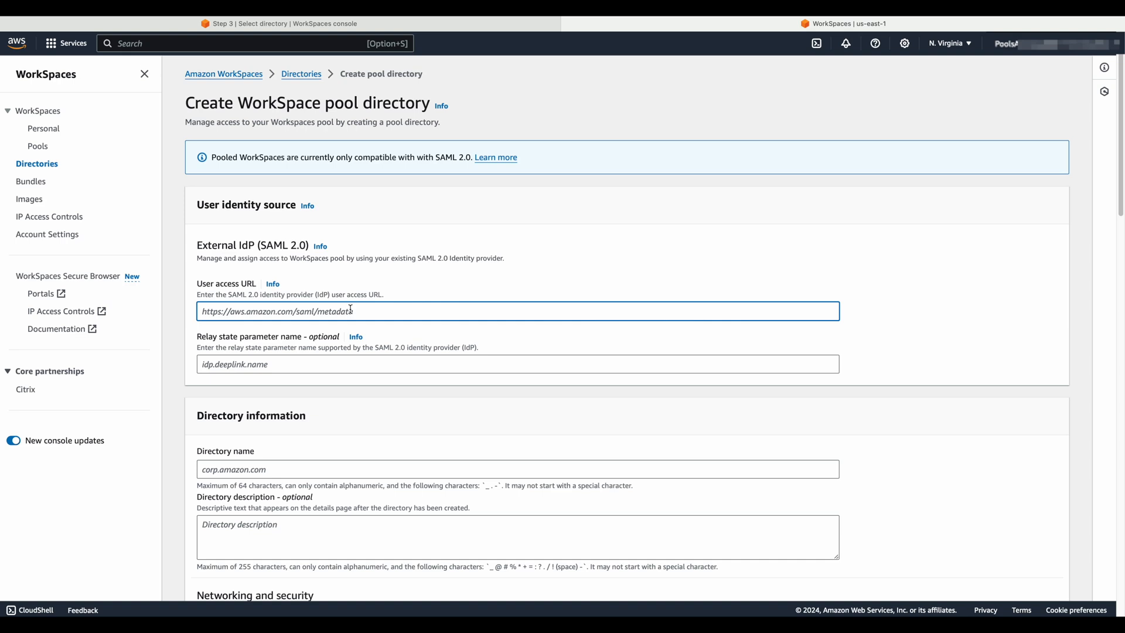
{"action": "type", "text": "ht"}
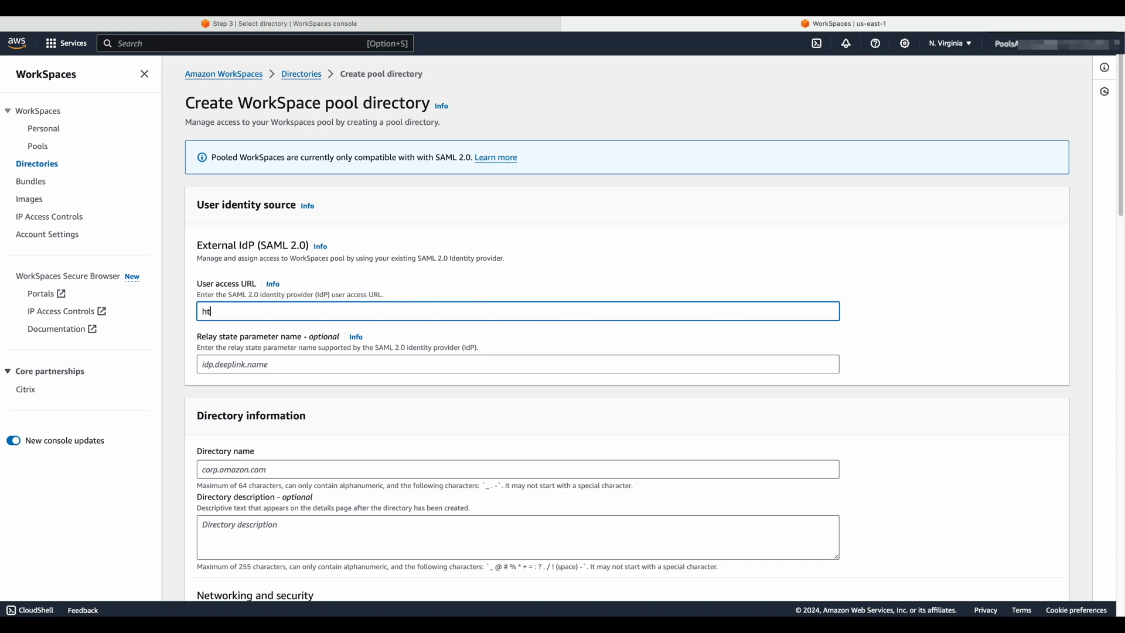
{"action": "type", "text": "tps://aws"}
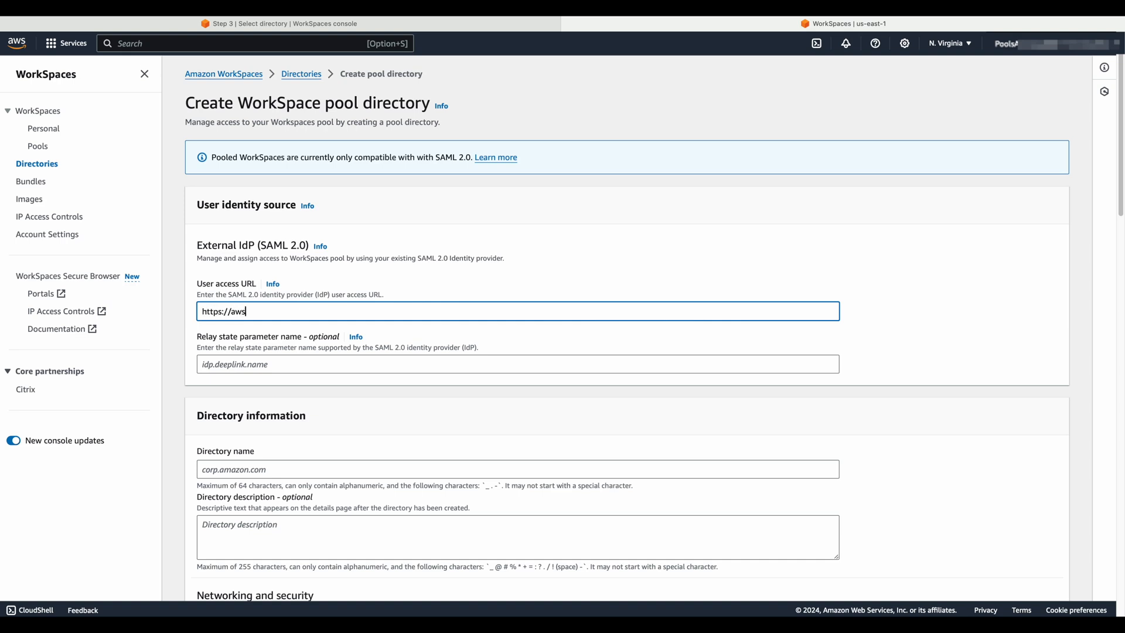
{"action": "type", "text": ".amazon.com"}
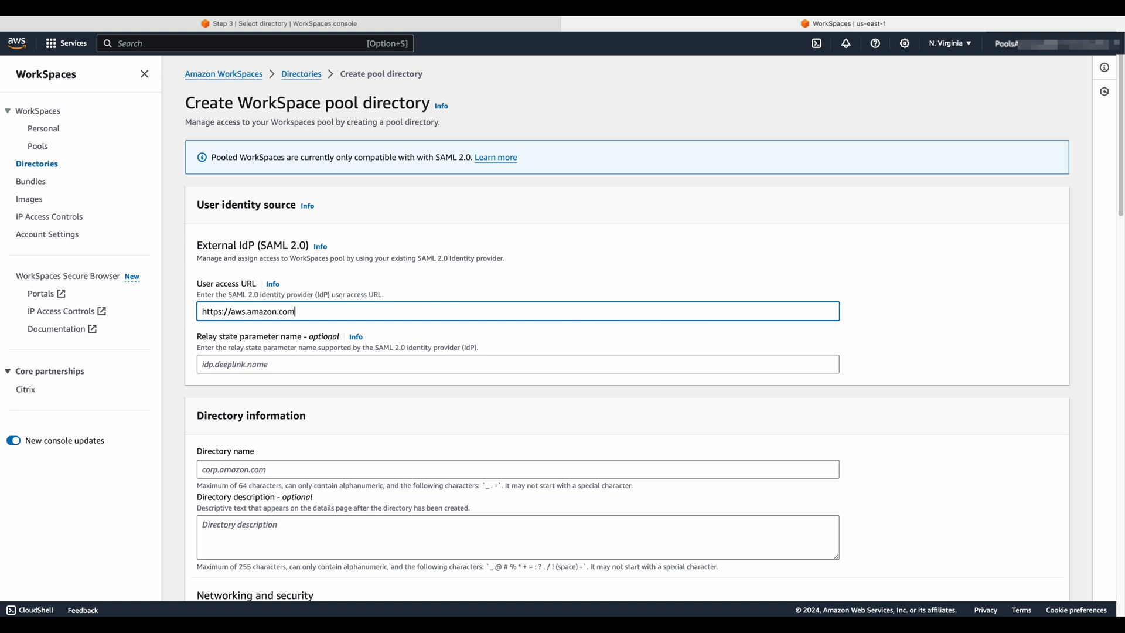
{"action": "type", "text": "/saml/meta"}
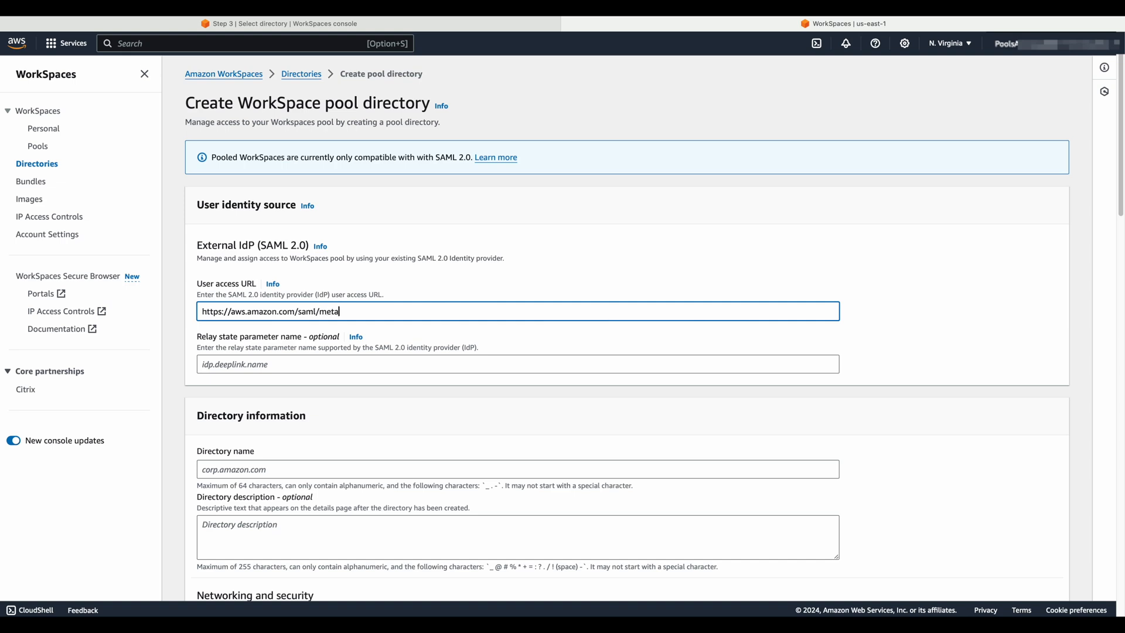
{"action": "type", "text": "datta"}
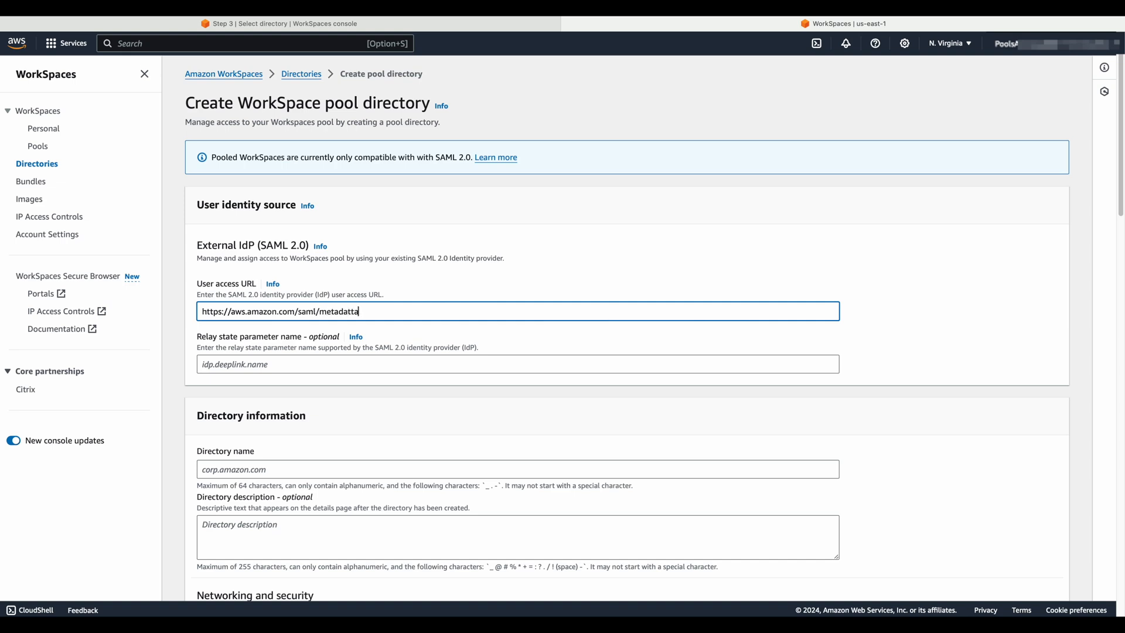
{"action": "key", "text": "Backspace"}
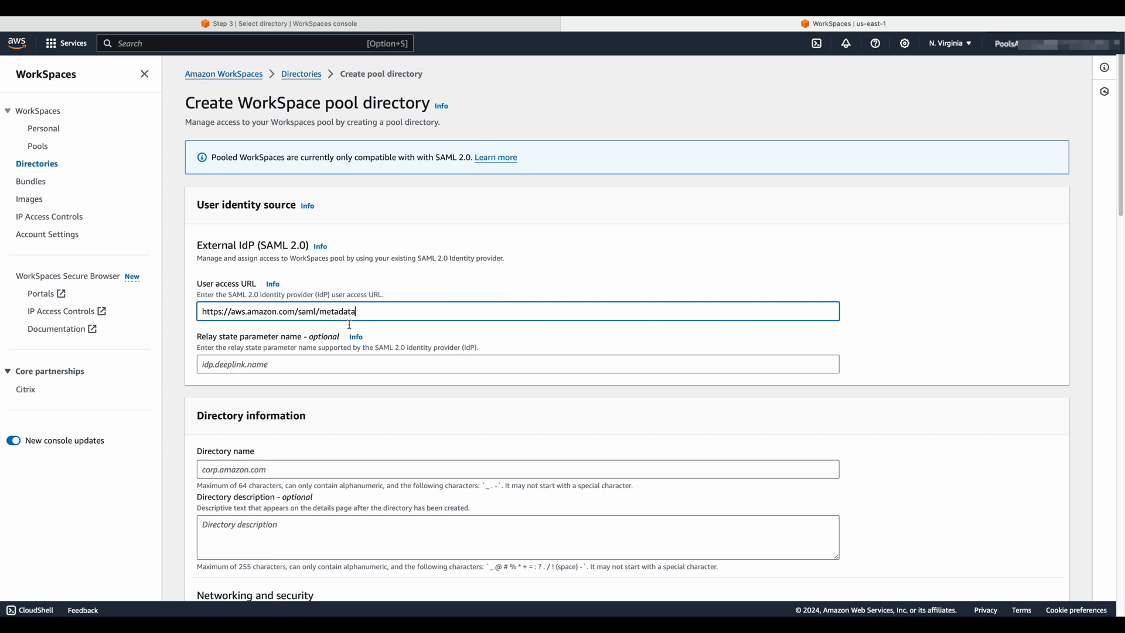
Enter youtube.amazon.com as the pool directory name and reach the networking settings
{"action": "scroll", "scroll_direction": "down", "scroll_amount": 3}
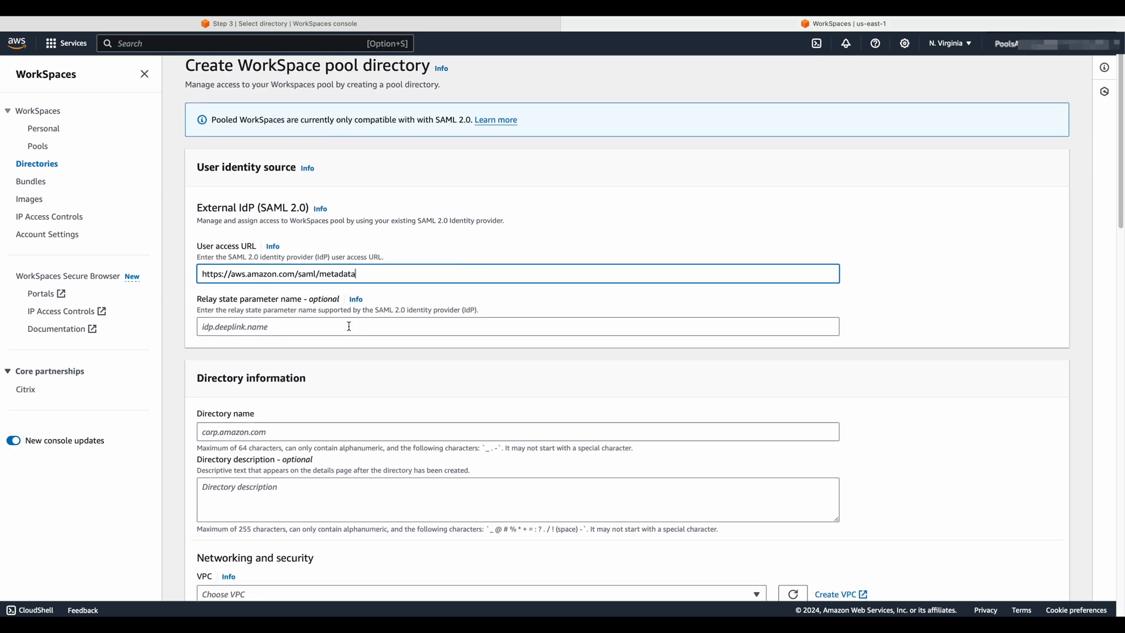
{"action": "scroll", "scroll_direction": "down", "scroll_amount": 3}
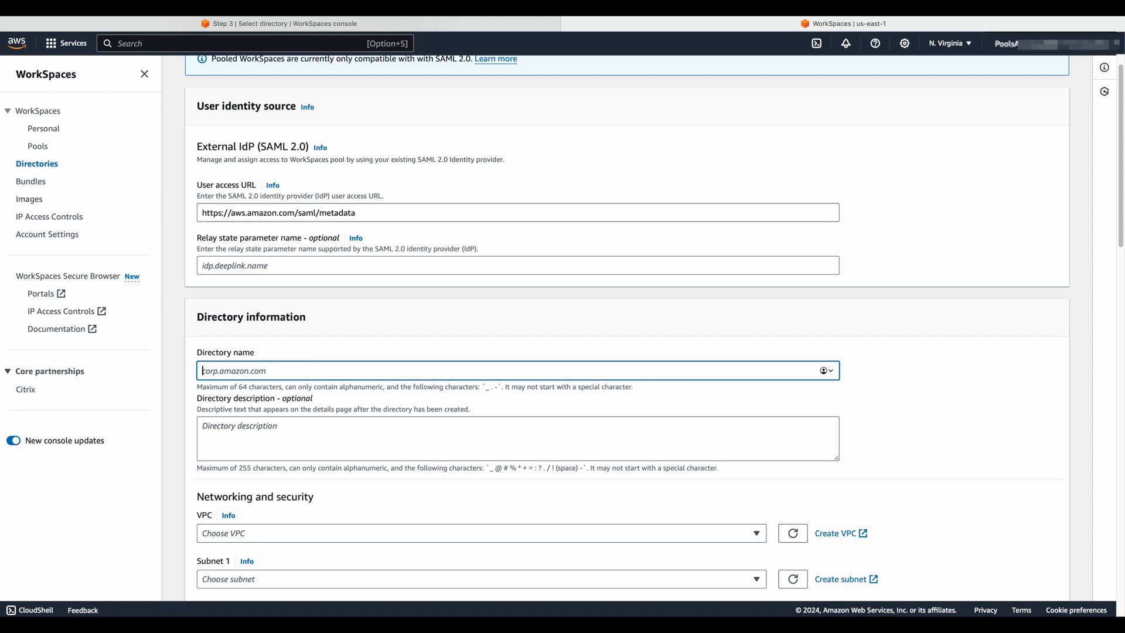
{"action": "type", "text": "youtube.ama"}
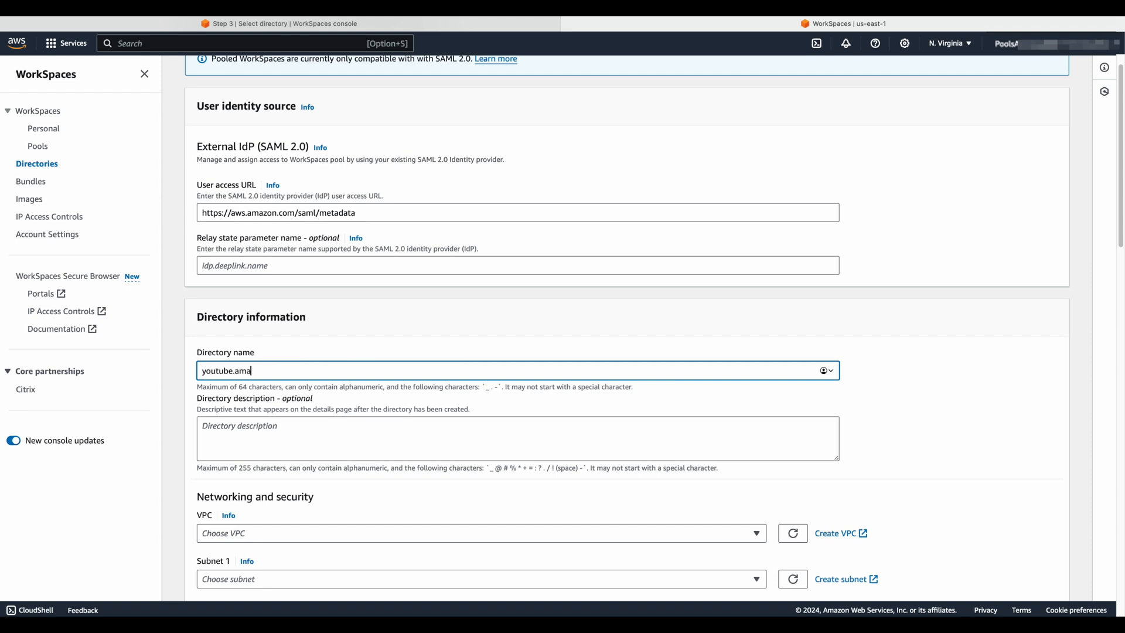
{"action": "type", "text": "zon.com"}
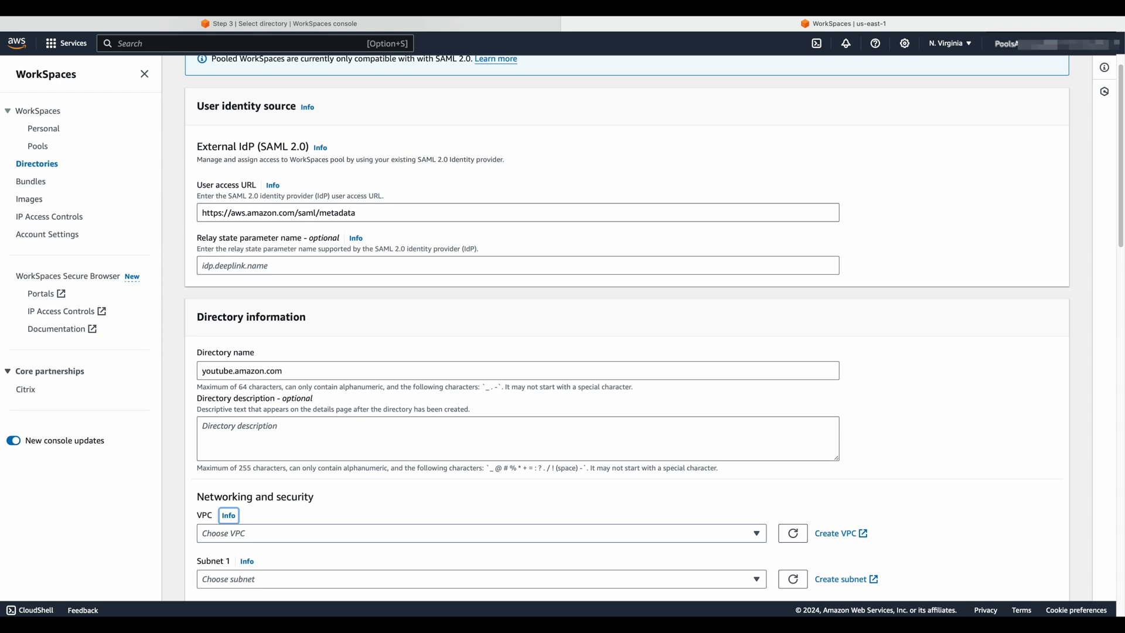
{"action": "scroll", "scroll_direction": "down", "scroll_amount": 3}
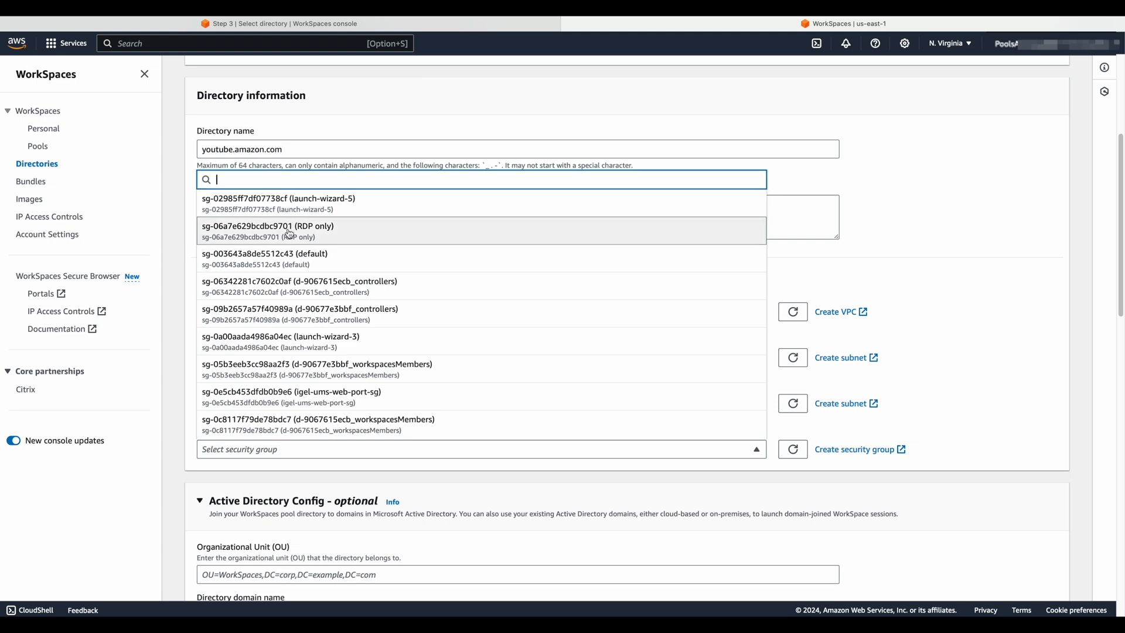
Choose security group sg-003643a8de5512c43 (default) for the pool directory
{"action": "left_click", "coordinate": [265, 258]}
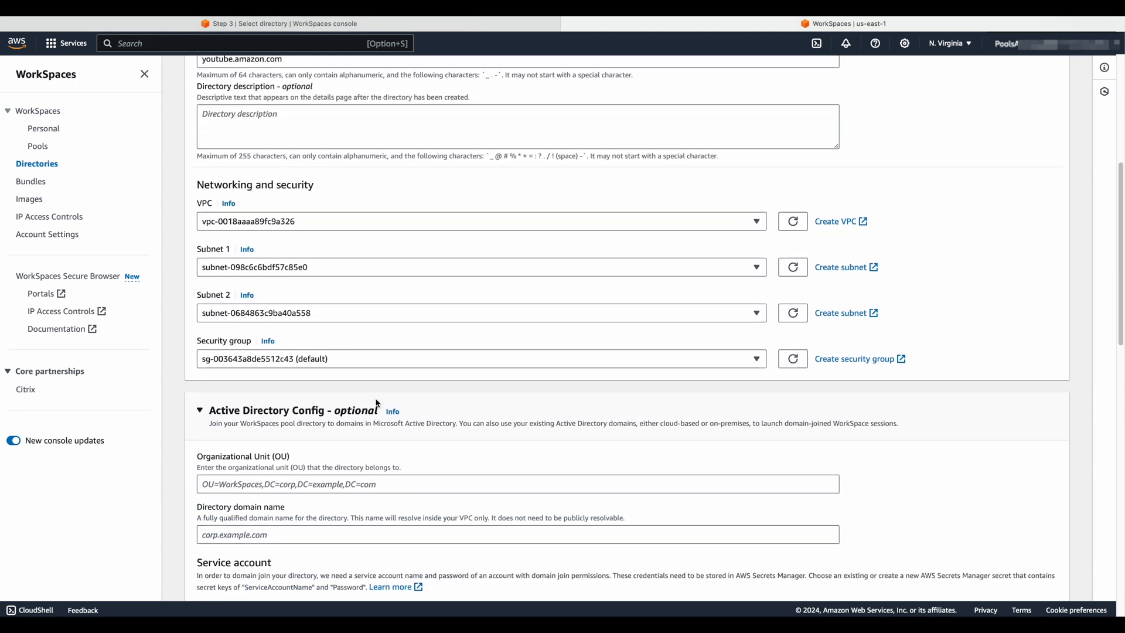
{"action": "scroll", "scroll_direction": "down", "scroll_amount": 3}
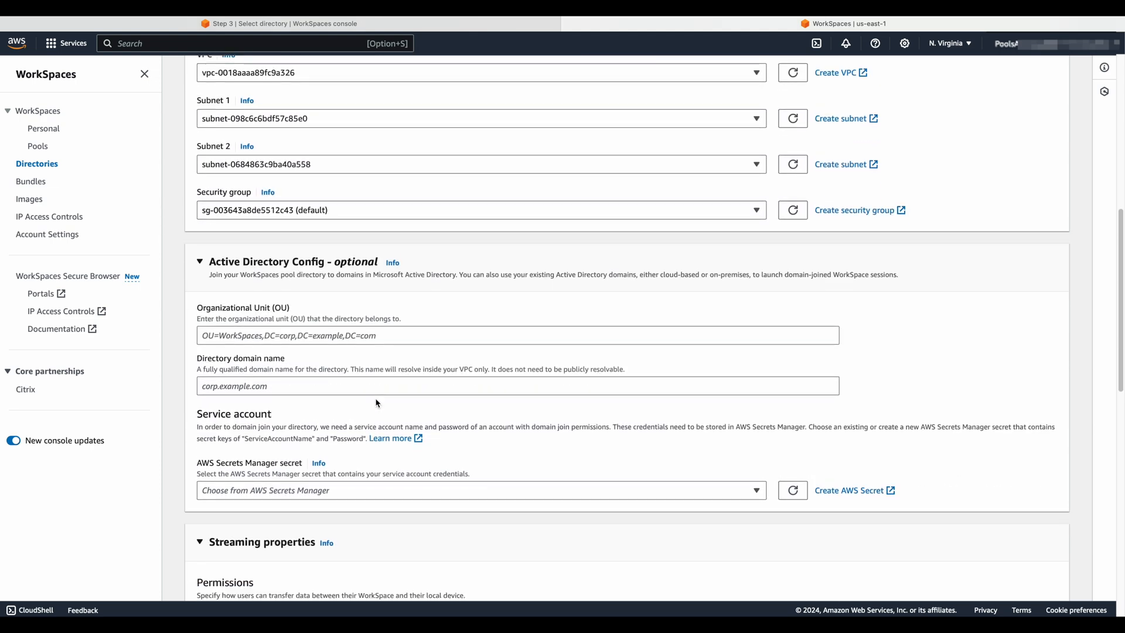
{"action": "scroll", "scroll_direction": "down", "scroll_amount": 3}
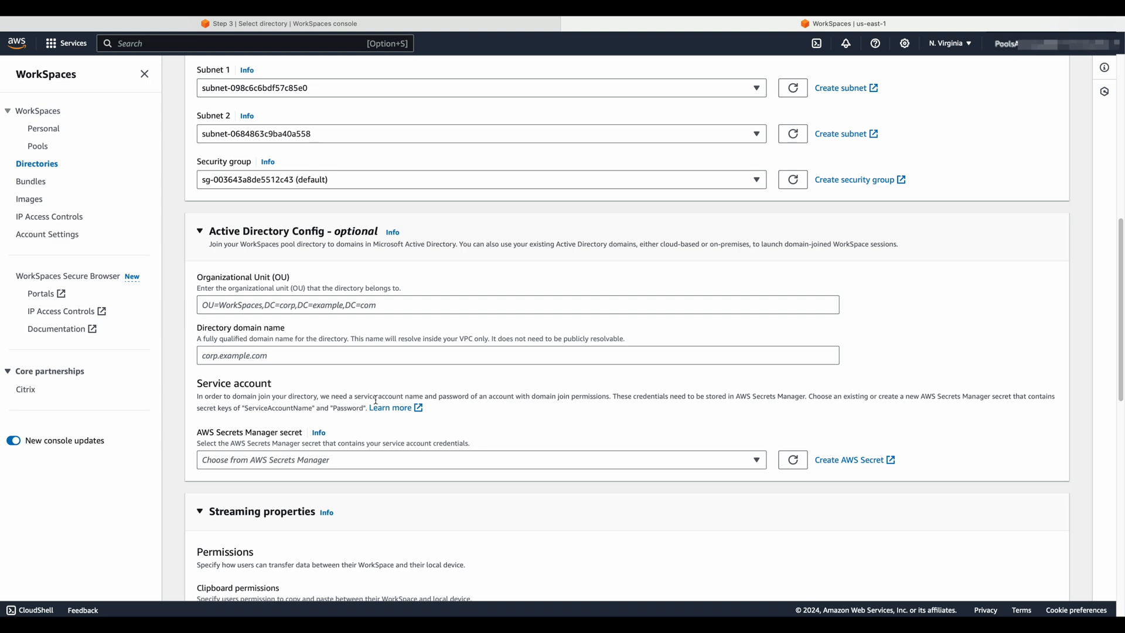
{"action": "scroll", "scroll_direction": "down", "scroll_amount": 3}
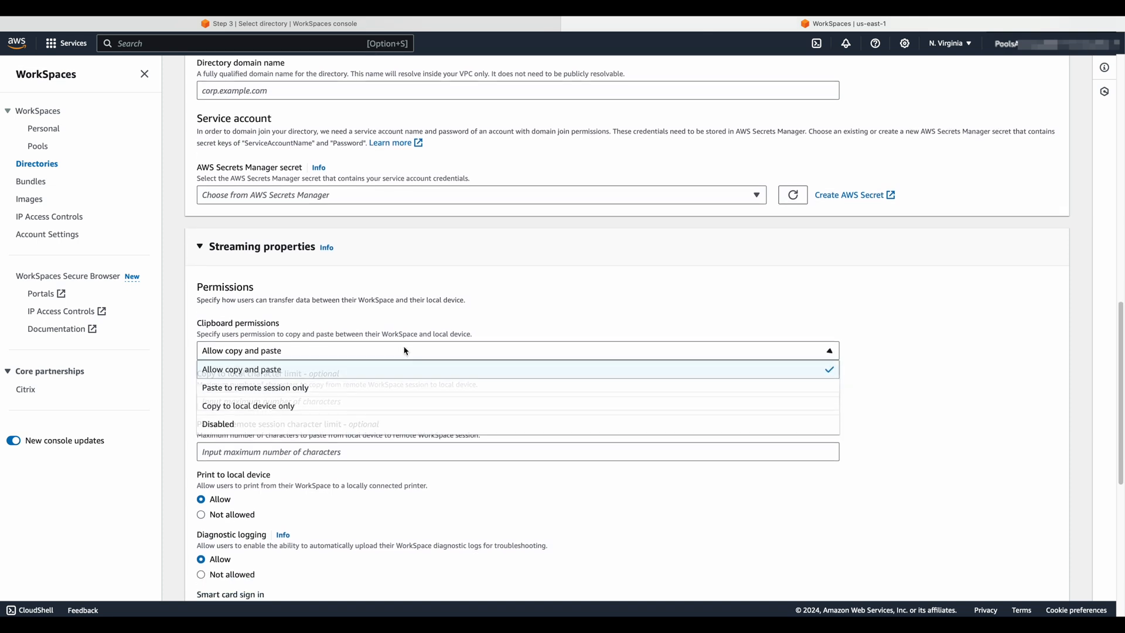
{"action": "mouse_move", "coordinate": [402, 423]}
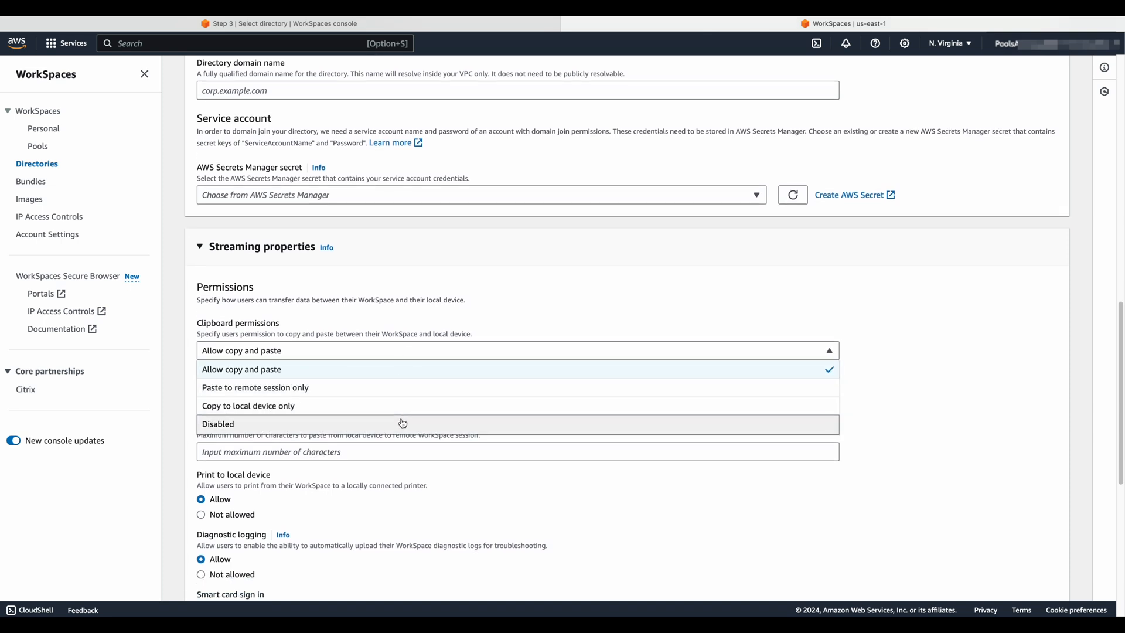
{"action": "left_click", "coordinate": [240, 369]}
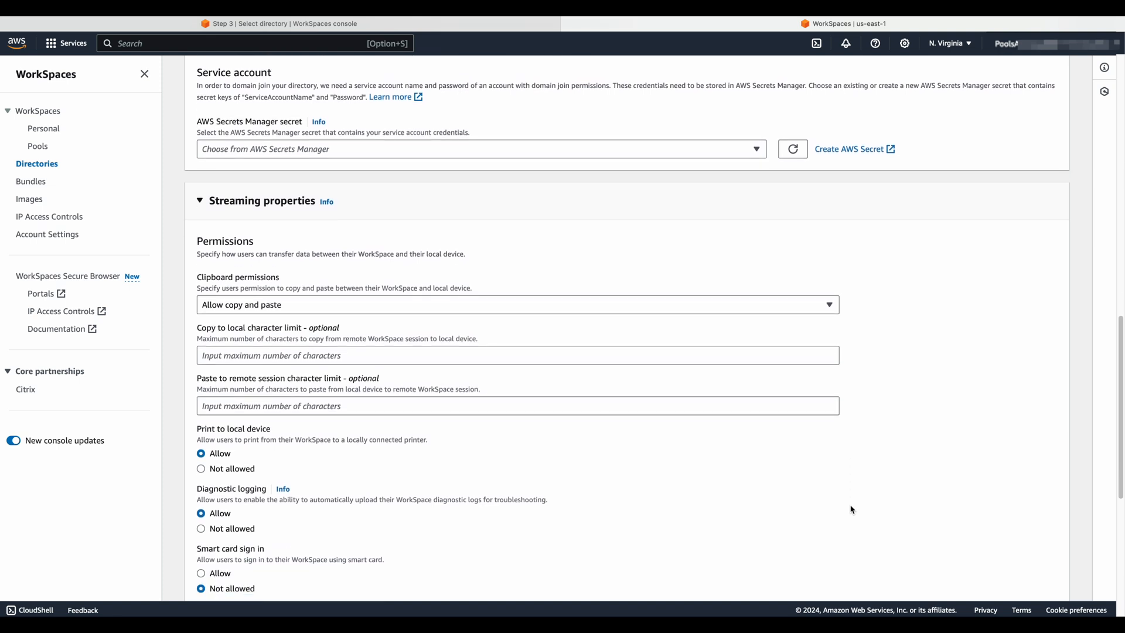
{"action": "scroll", "scroll_direction": "down", "scroll_amount": 3}
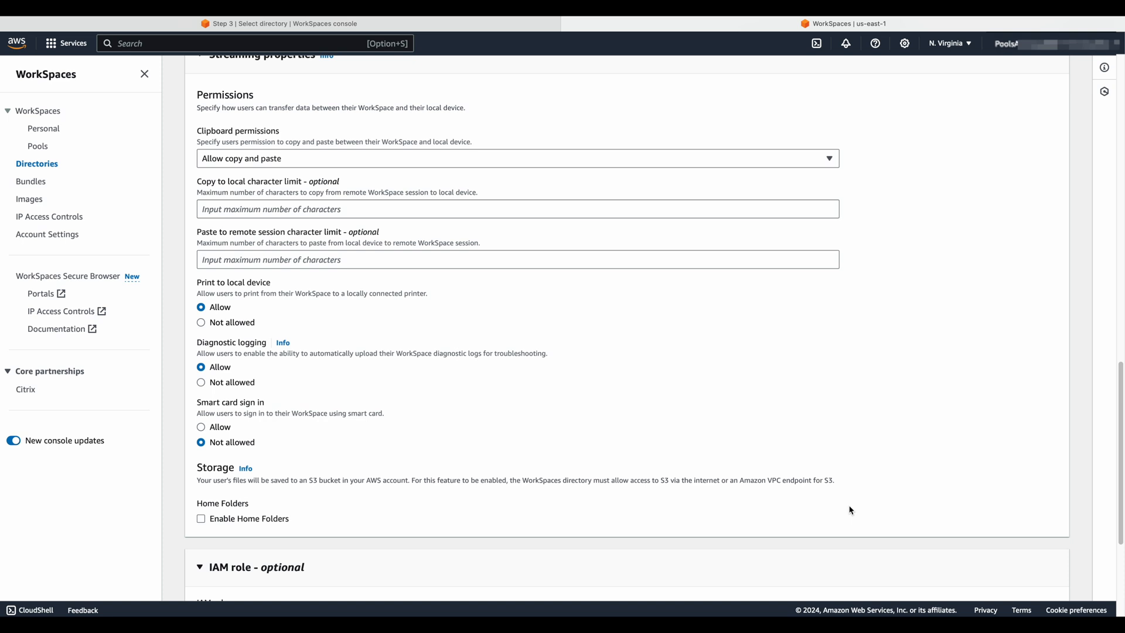
Submit Create WorkSpaces pool directory at the bottom of the form
{"action": "scroll", "scroll_direction": "down", "scroll_amount": 3}
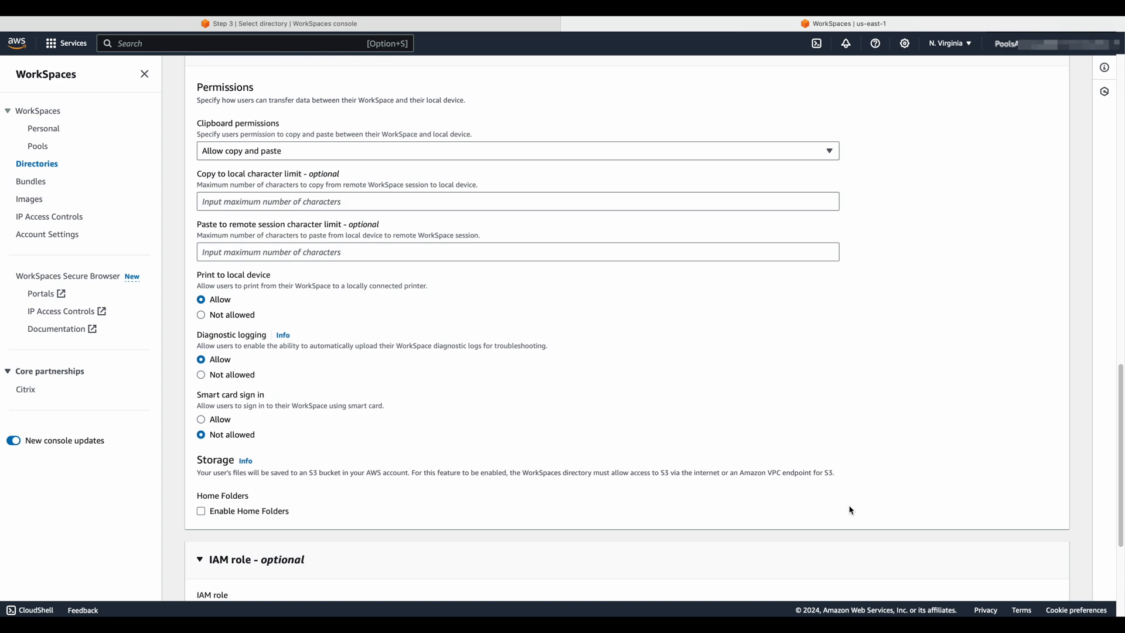
{"action": "scroll", "scroll_direction": "down", "scroll_amount": 3}
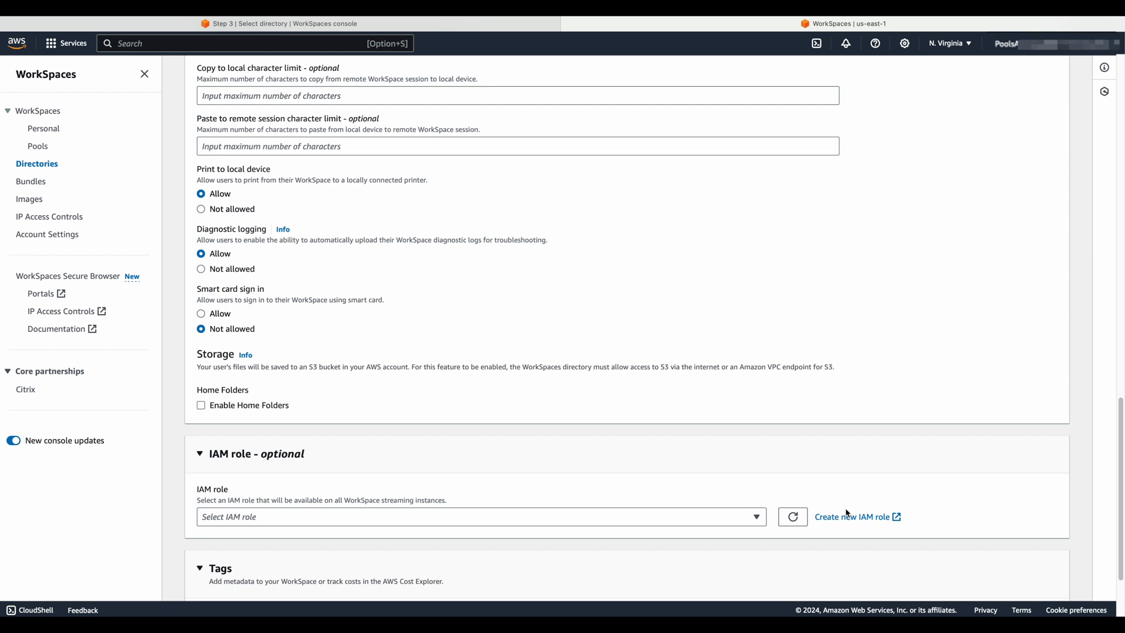
{"action": "scroll", "scroll_direction": "down", "scroll_amount": 3}
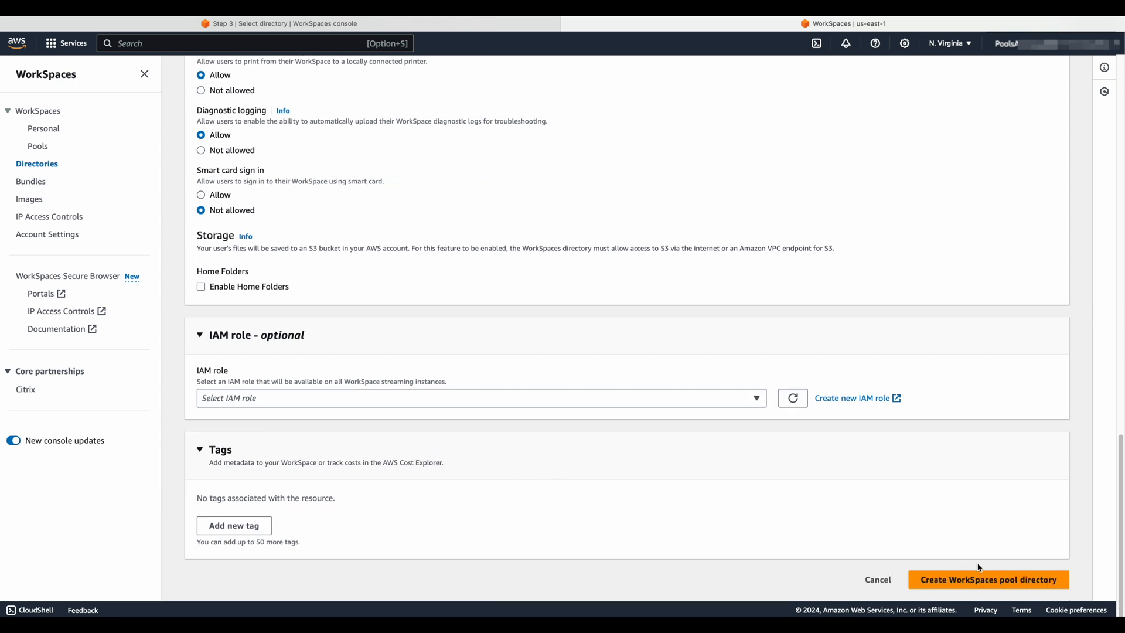
{"action": "left_click", "coordinate": [987, 579]}
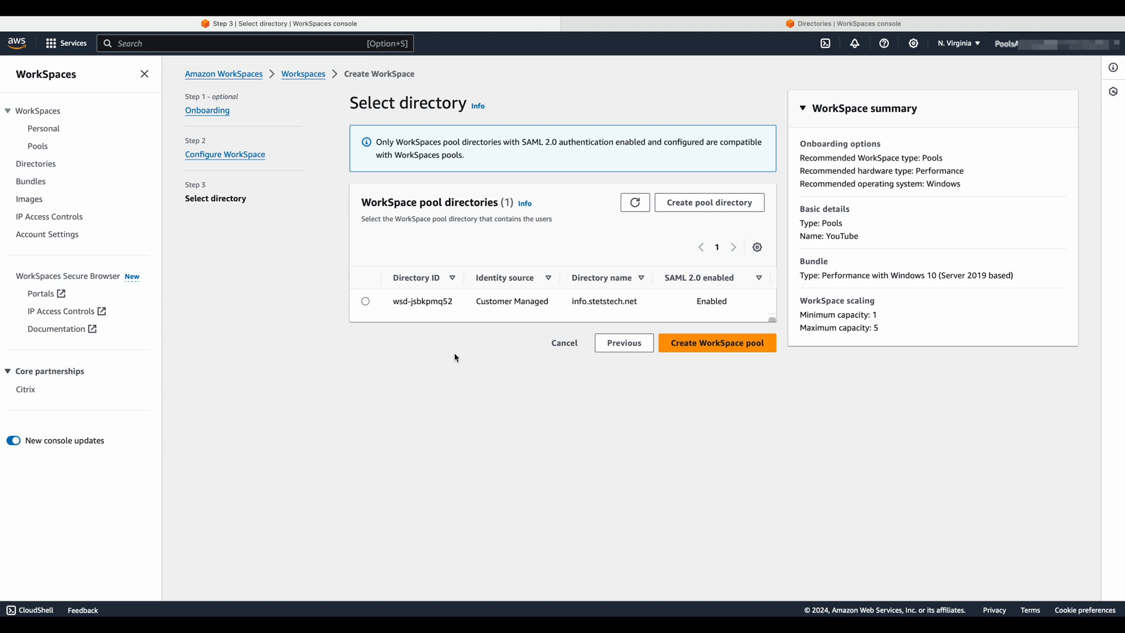
{"action": "mouse_move", "coordinate": [370, 303]}
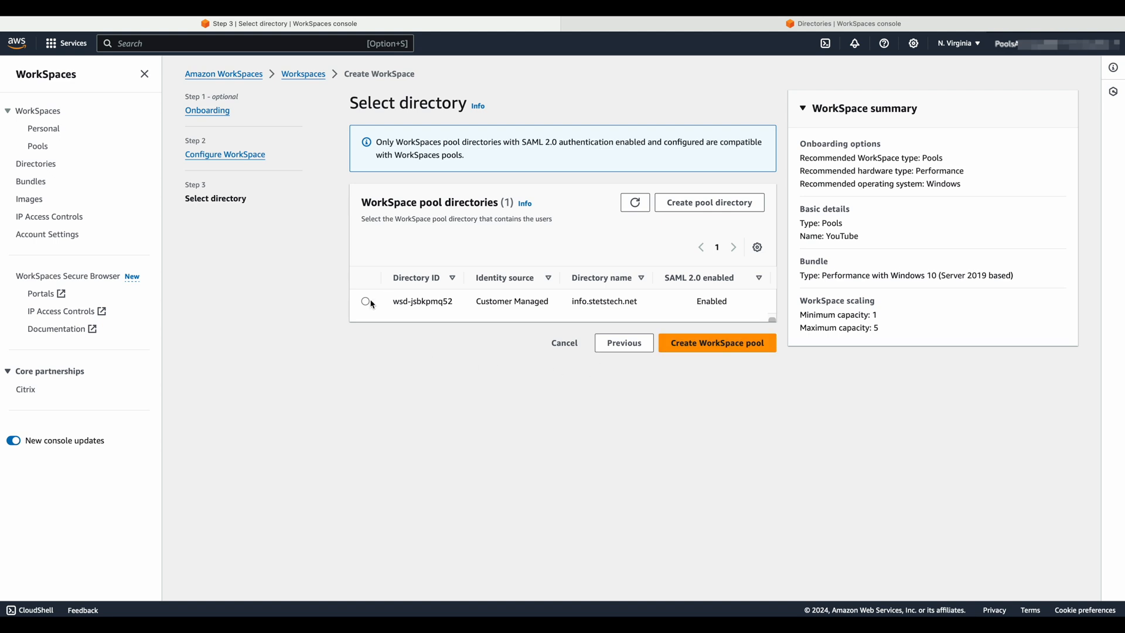
Select pool directory wsd-jsbkpmq52 (info.stetstech.net) in the directories table
{"action": "left_click", "coordinate": [365, 301]}
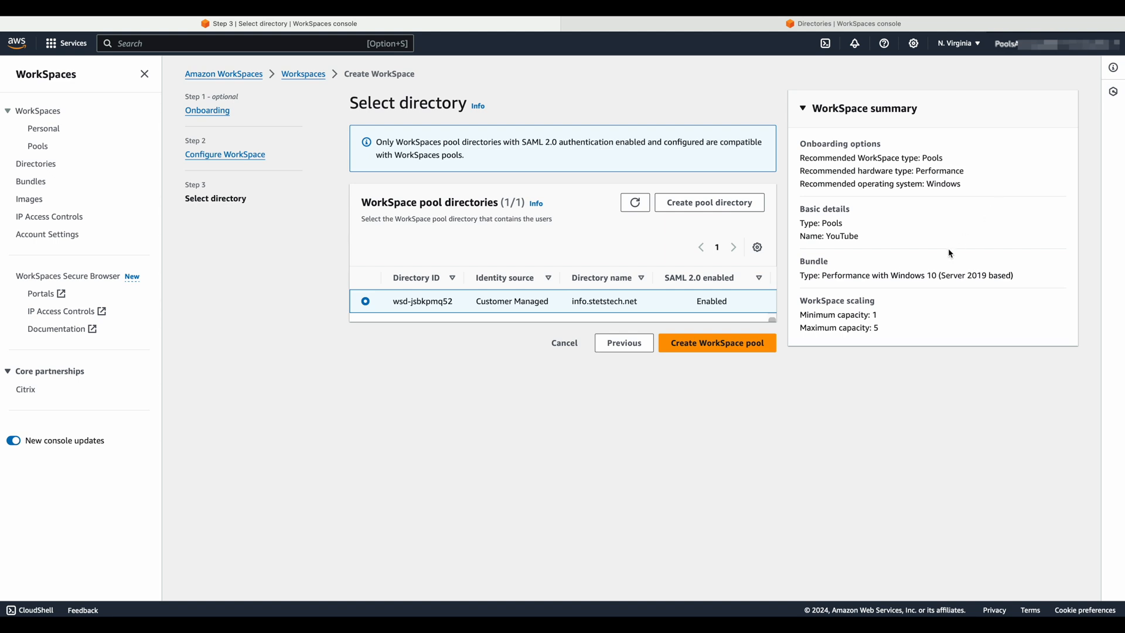
{"action": "mouse_move", "coordinate": [378, 373]}
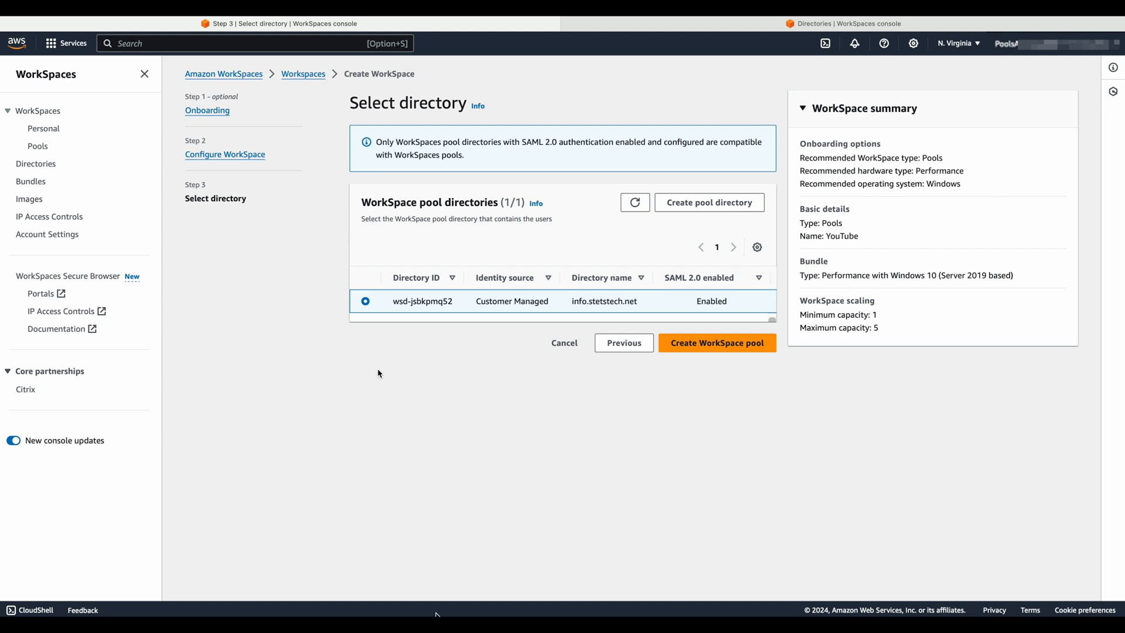